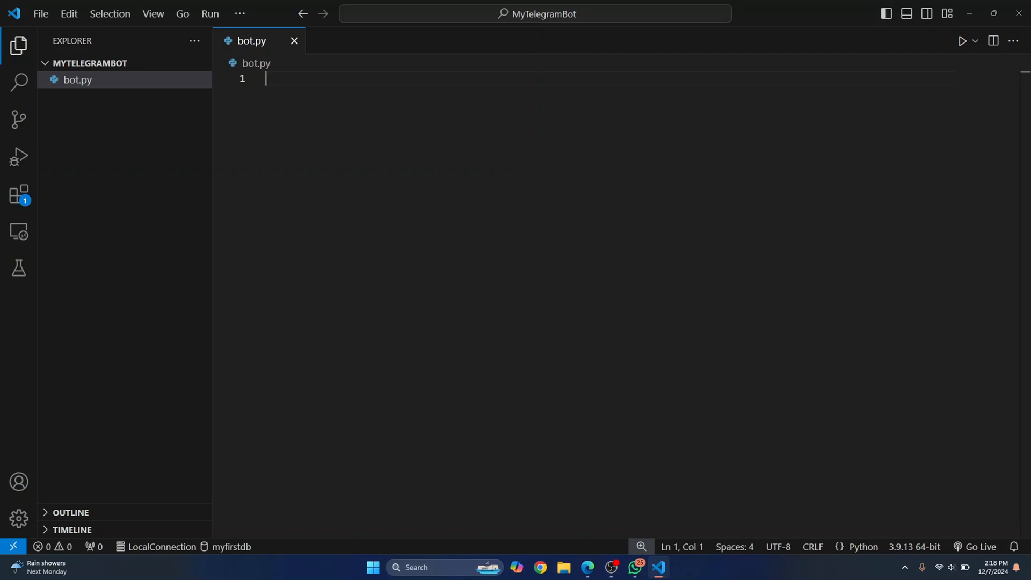
mouse_move(90, 62)
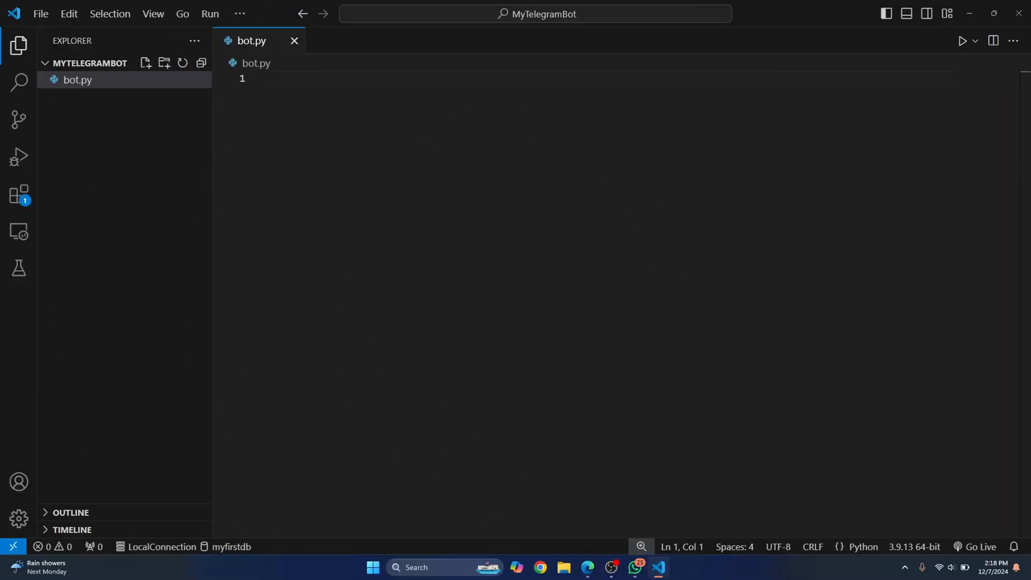
mouse_move(77, 79)
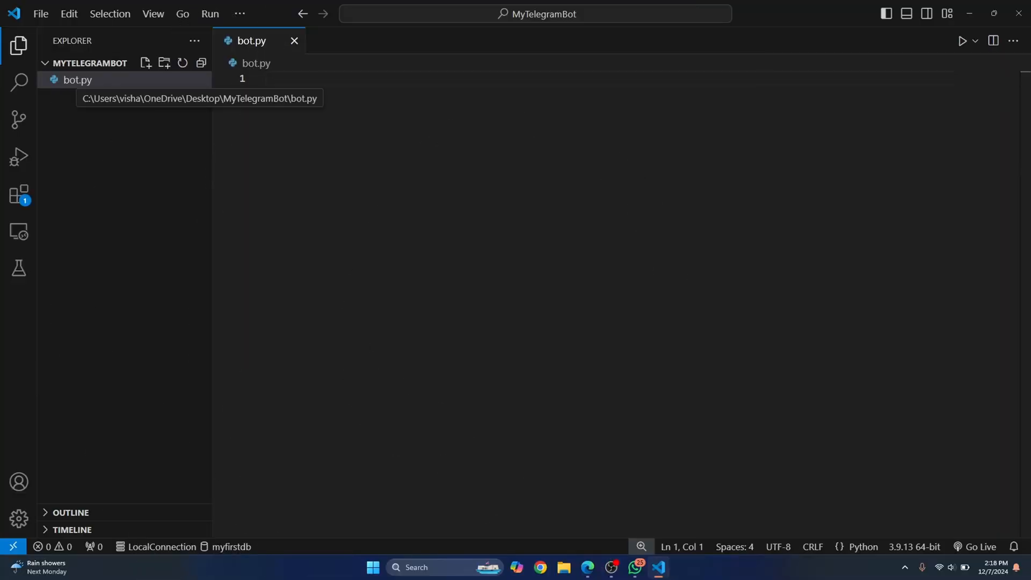
- Find BotFather in Telegram Web search and start a chat with it
click(460, 79)
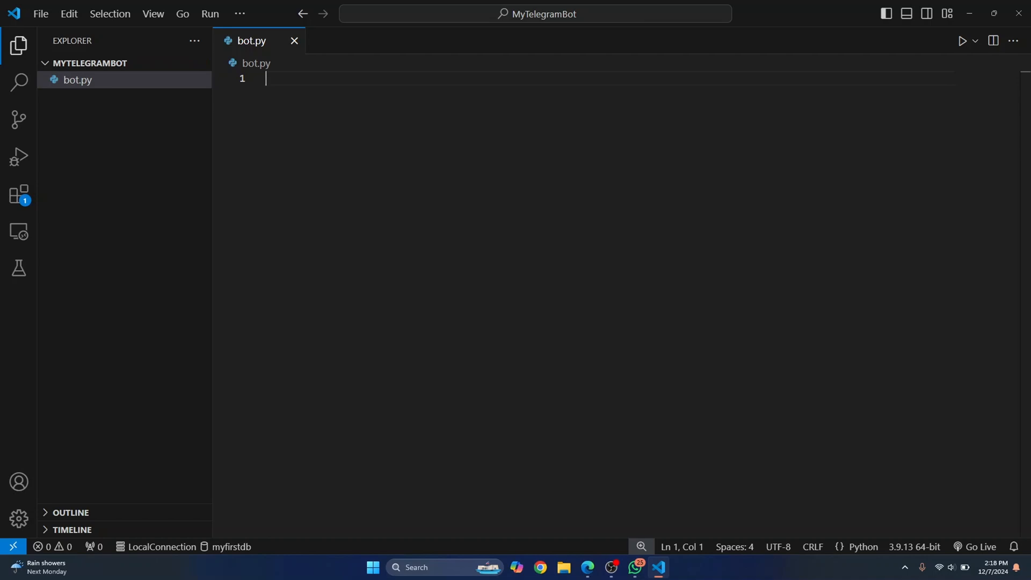
click(538, 567)
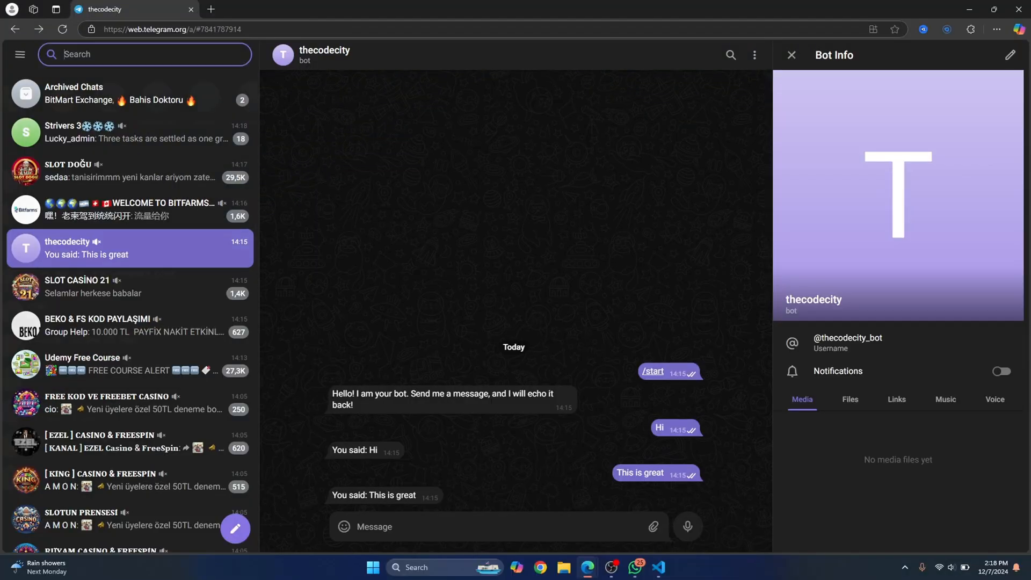
text(botfa)
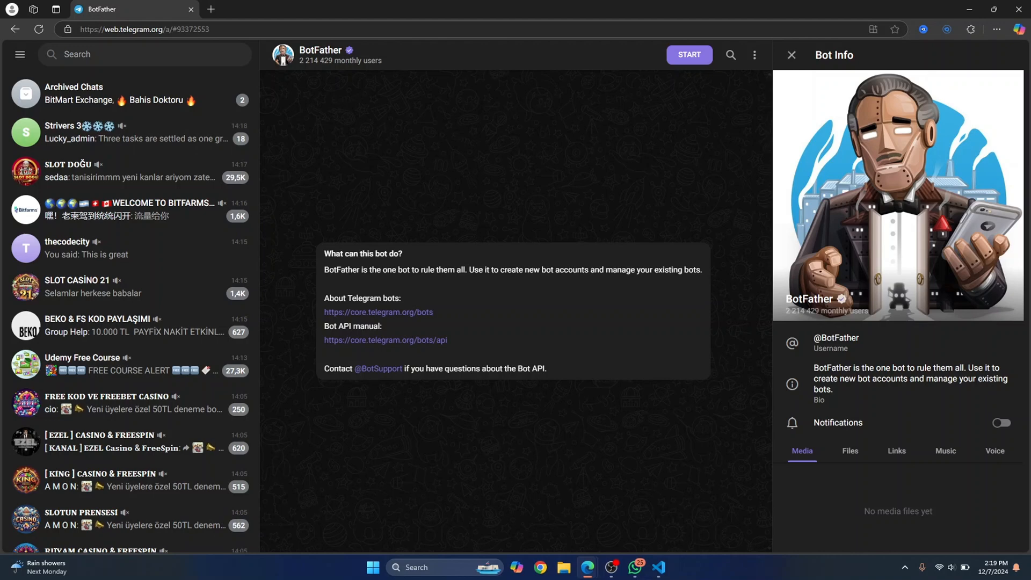
click(689, 54)
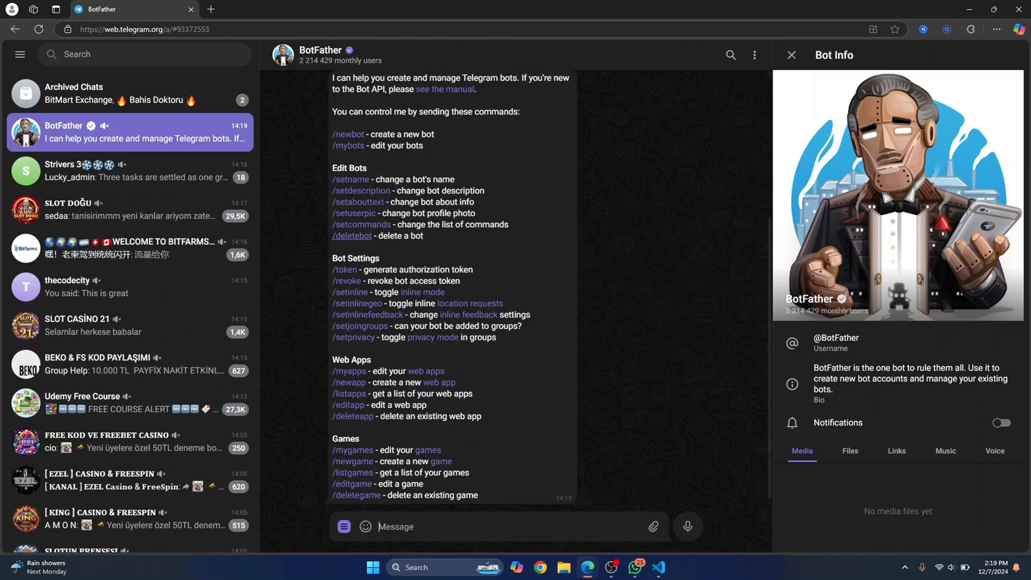
- Send /newbot, naming the bot thecodecityjoke with username thecodecityjoke_bot
text(/)
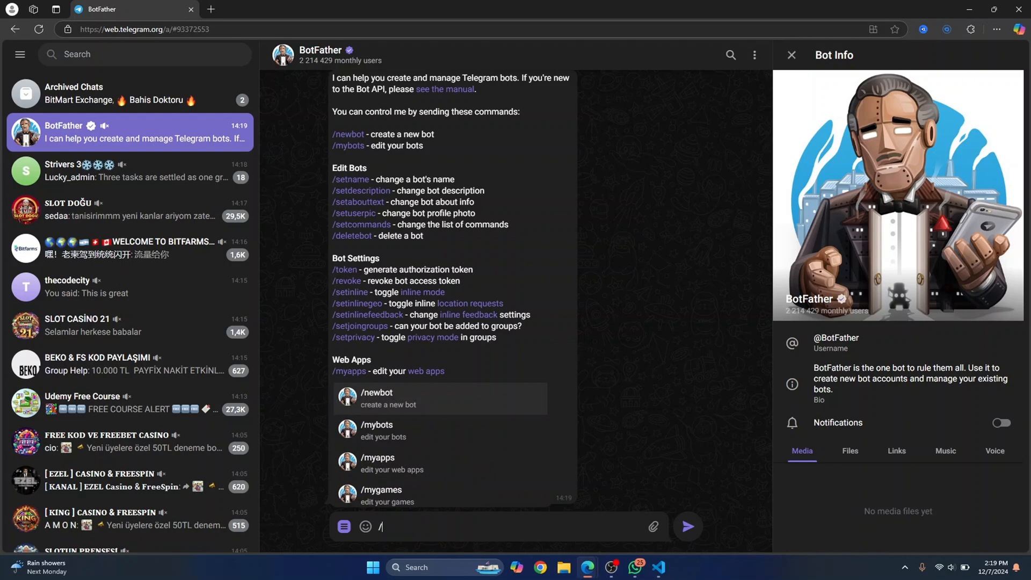
text(newbot)
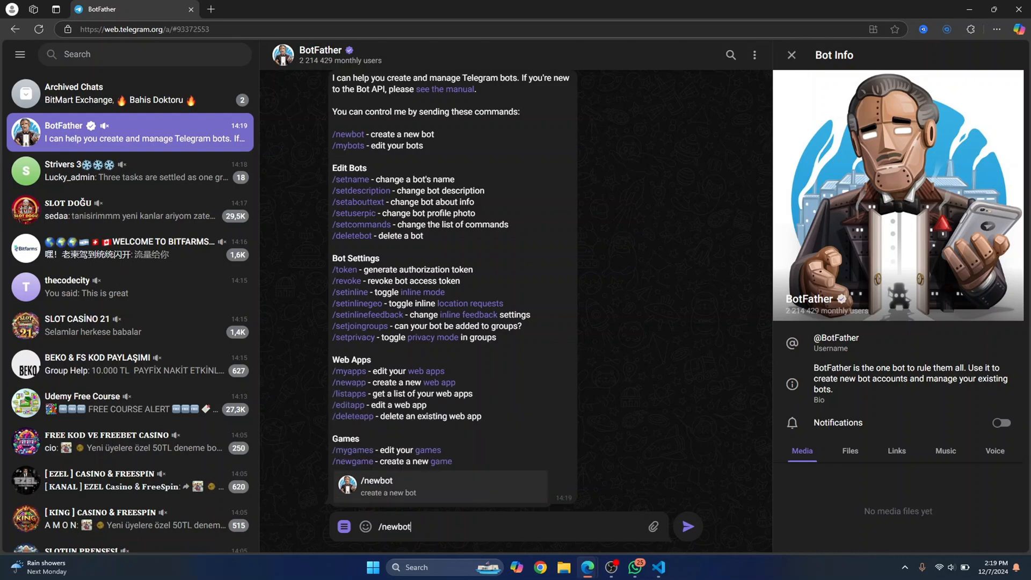
click(686, 526)
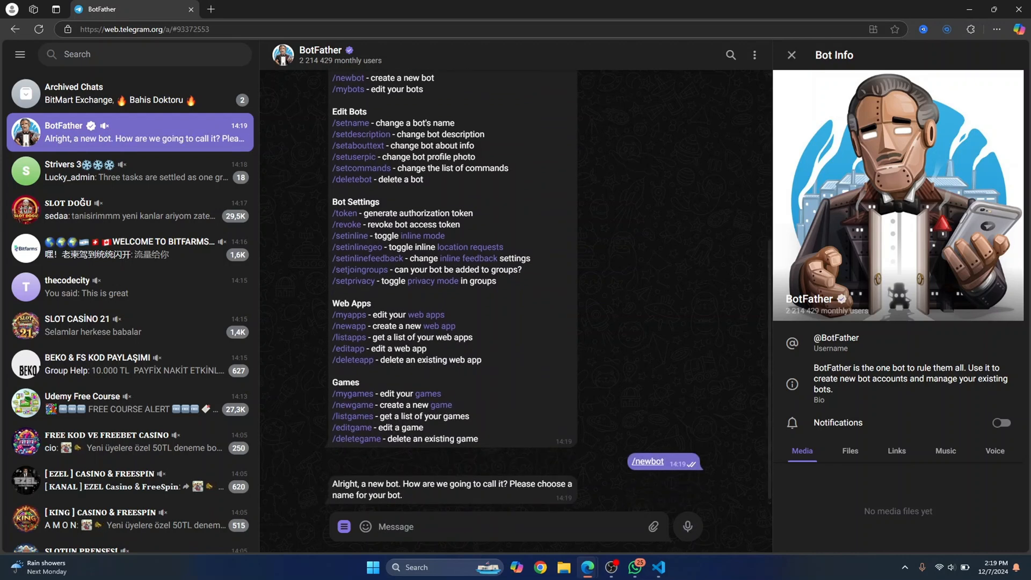
text(thec)
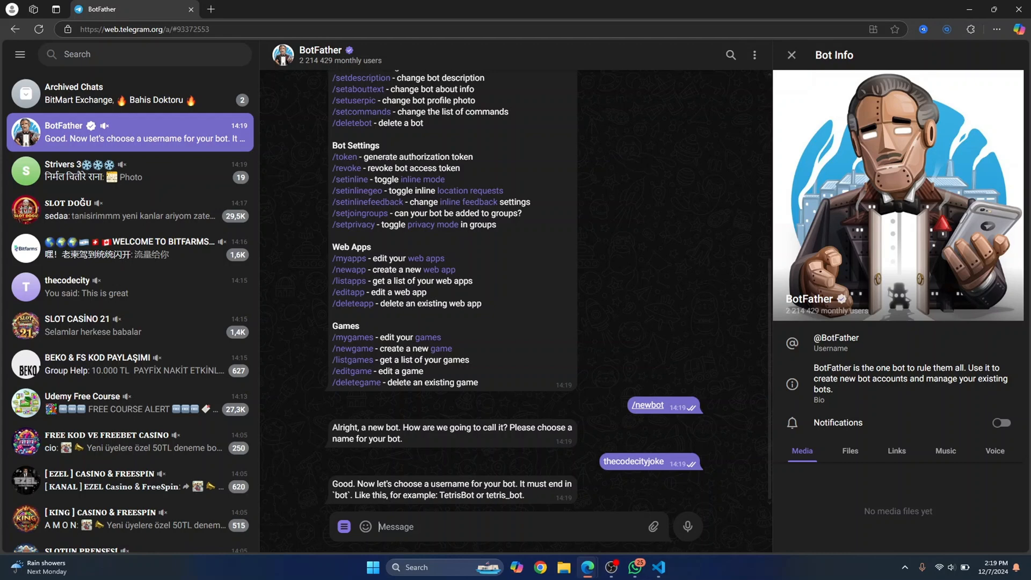
text(thecodecity)
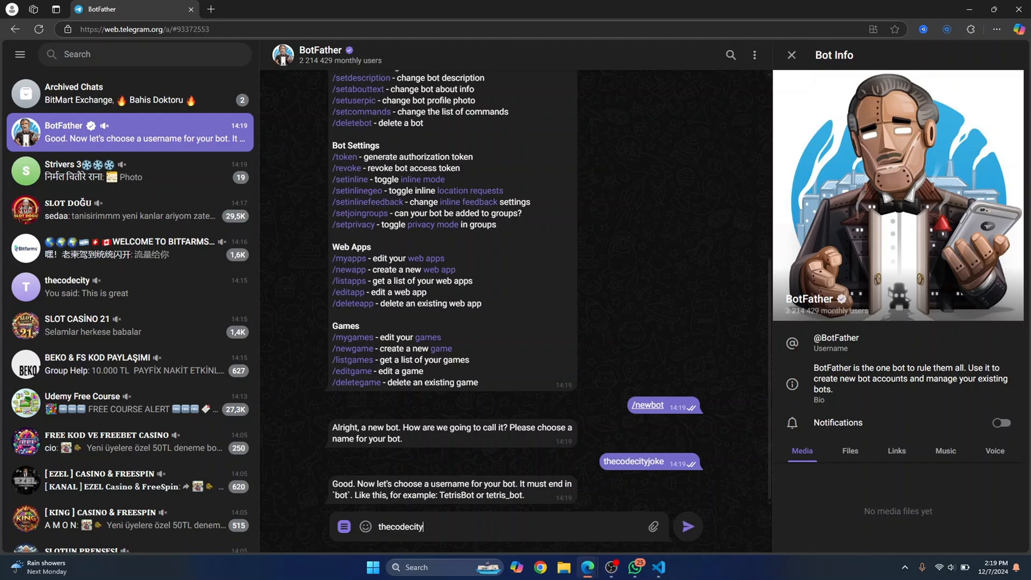
text(joke_bot)
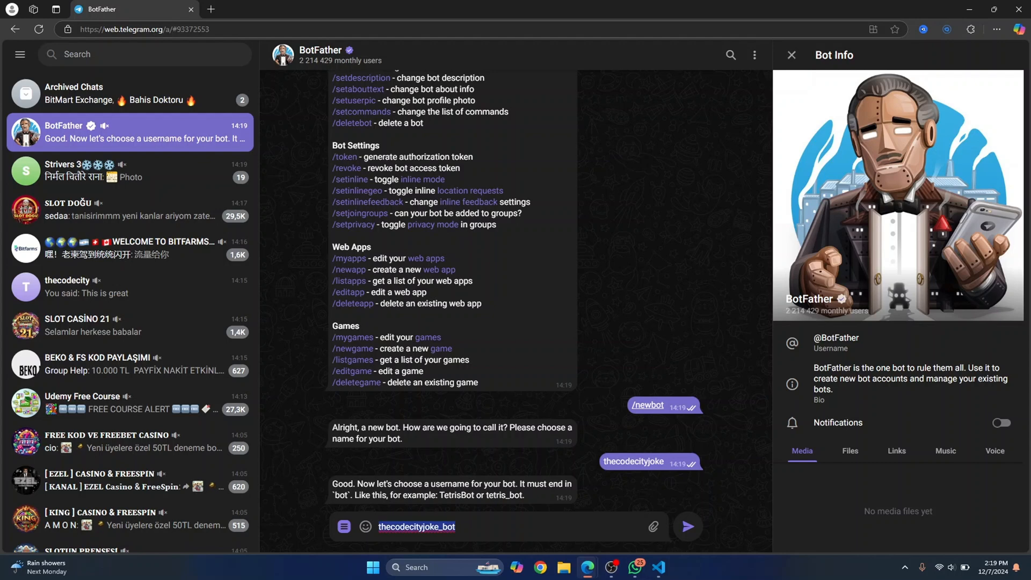
click(686, 526)
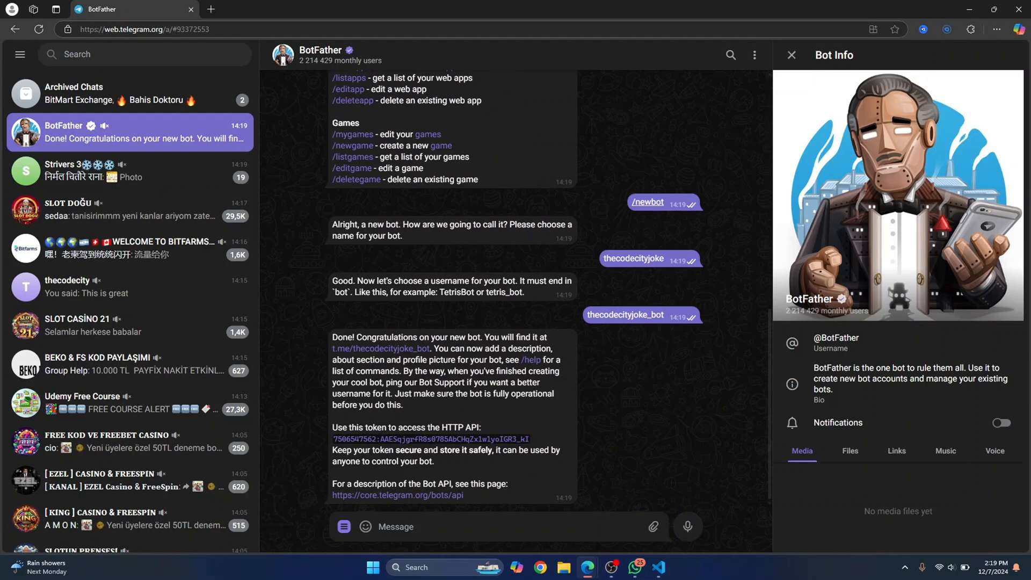
mouse_move(659, 567)
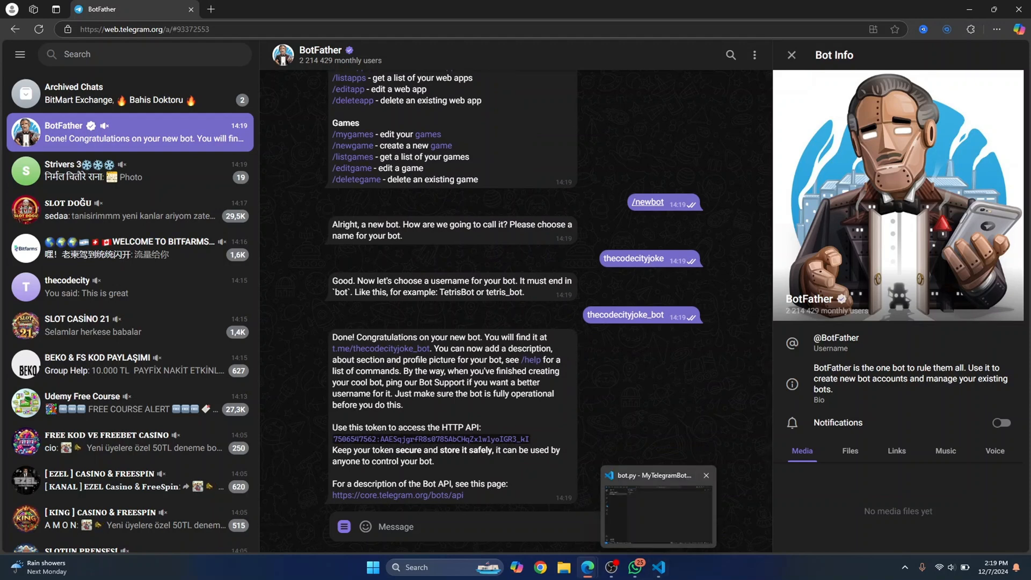
- Replace bot.py's contents with the async Application-based echo bot and check its TOKEN line
click(657, 502)
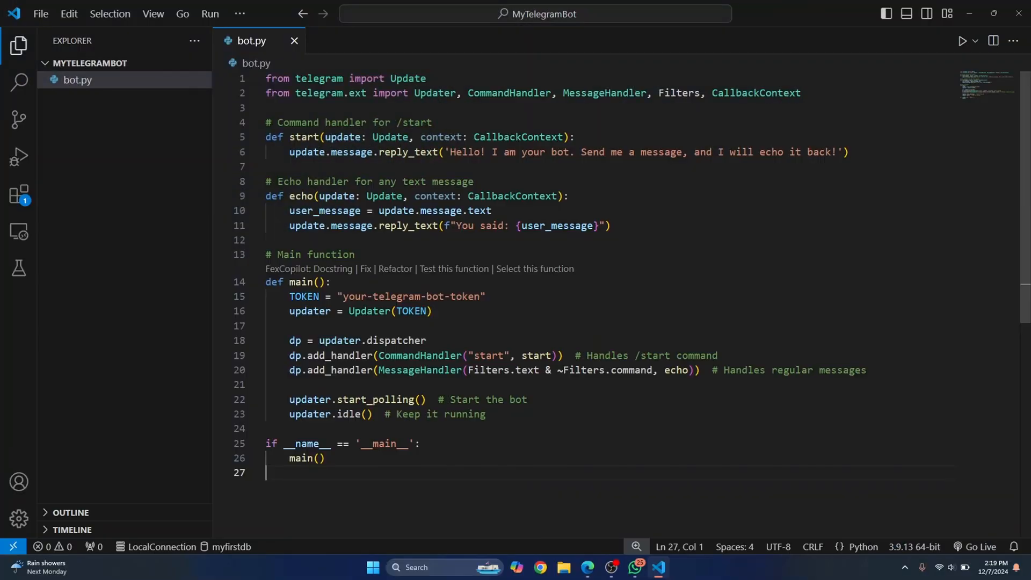
key(ctrl+a)
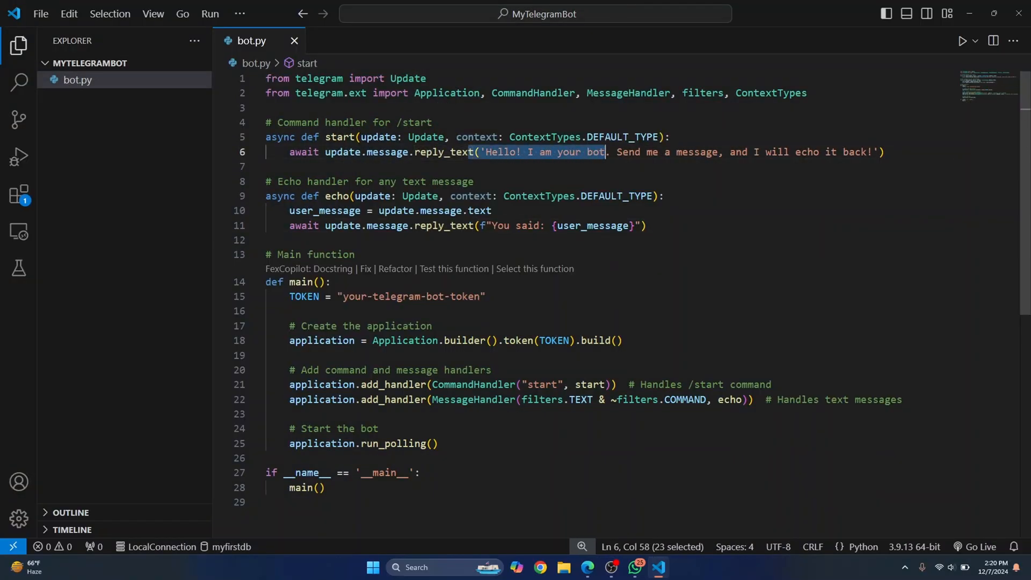
click(413, 296)
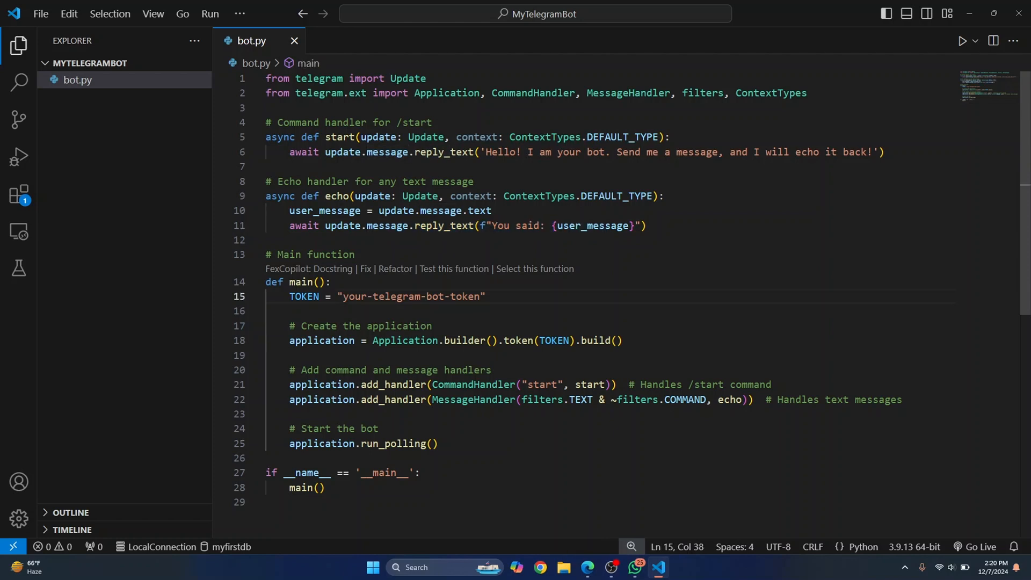
click(485, 296)
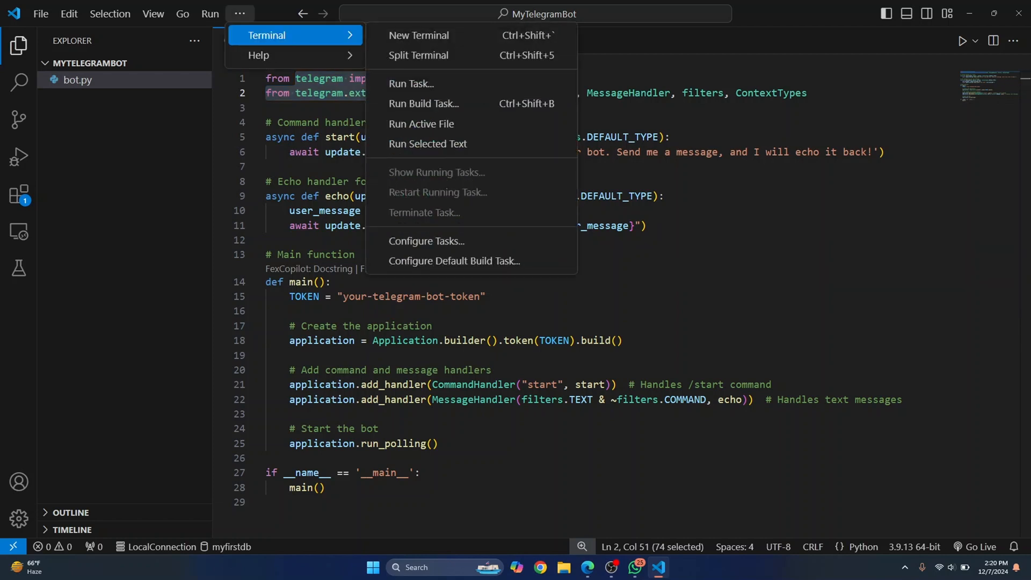
- Run python -m pip install python-telegram-bot in a new terminal
click(419, 35)
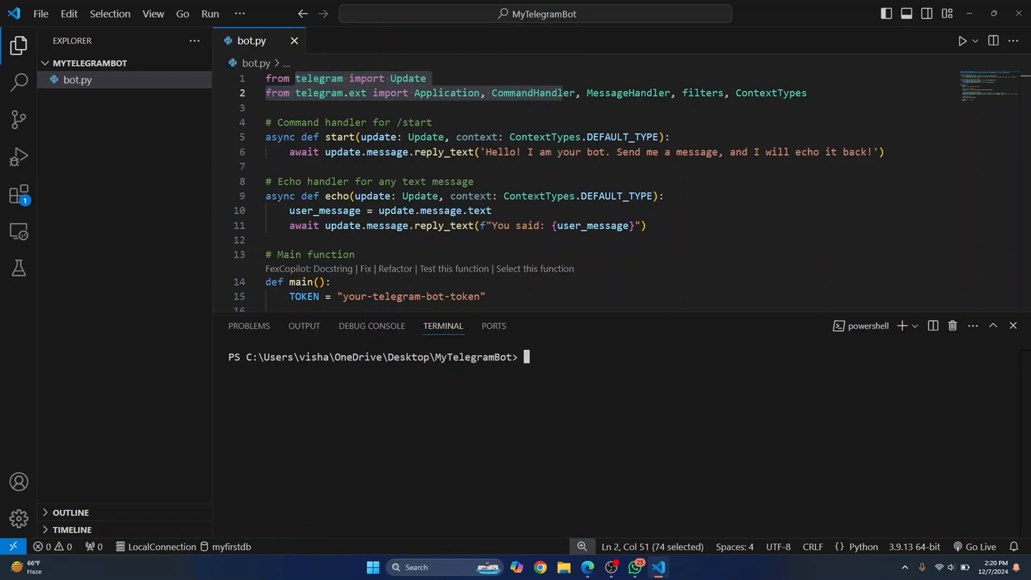
text(python -)
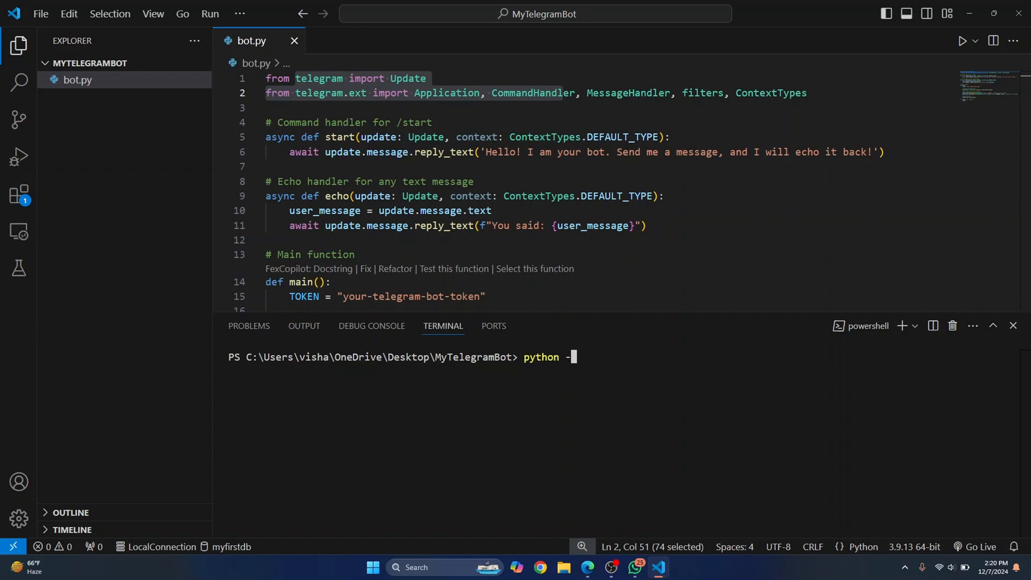
text(m pip install python-te)
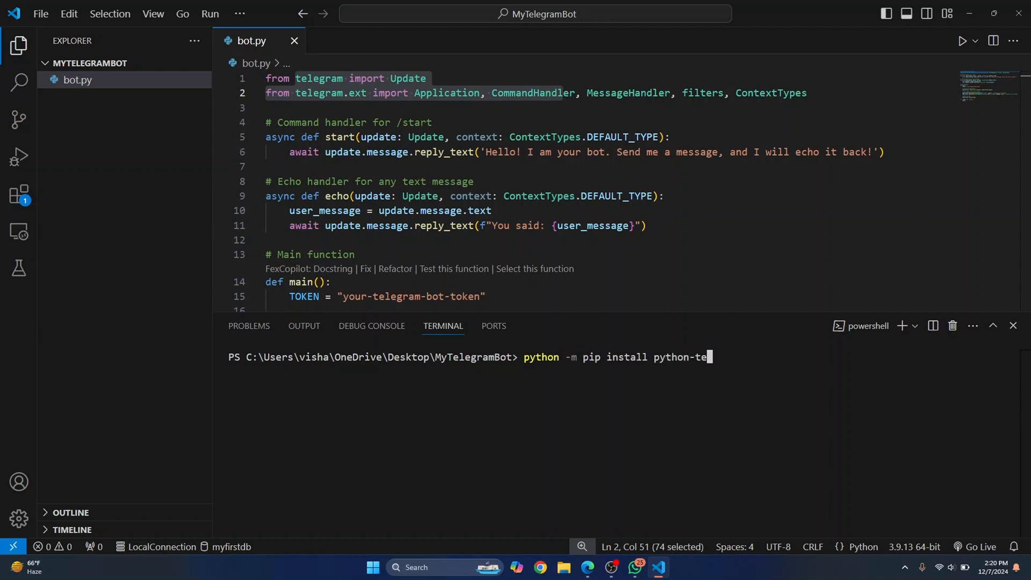
key(Return)
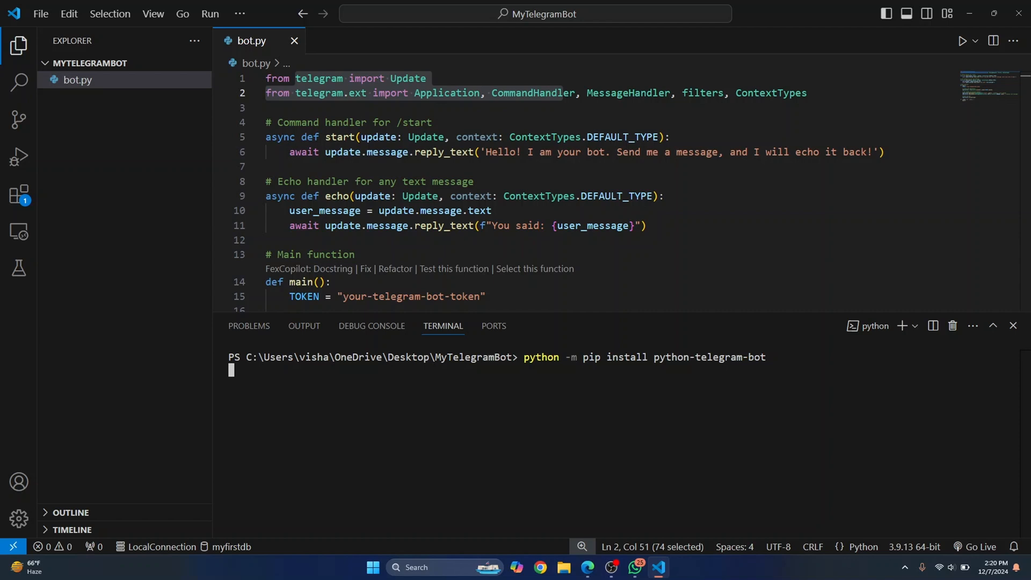
key(Return)
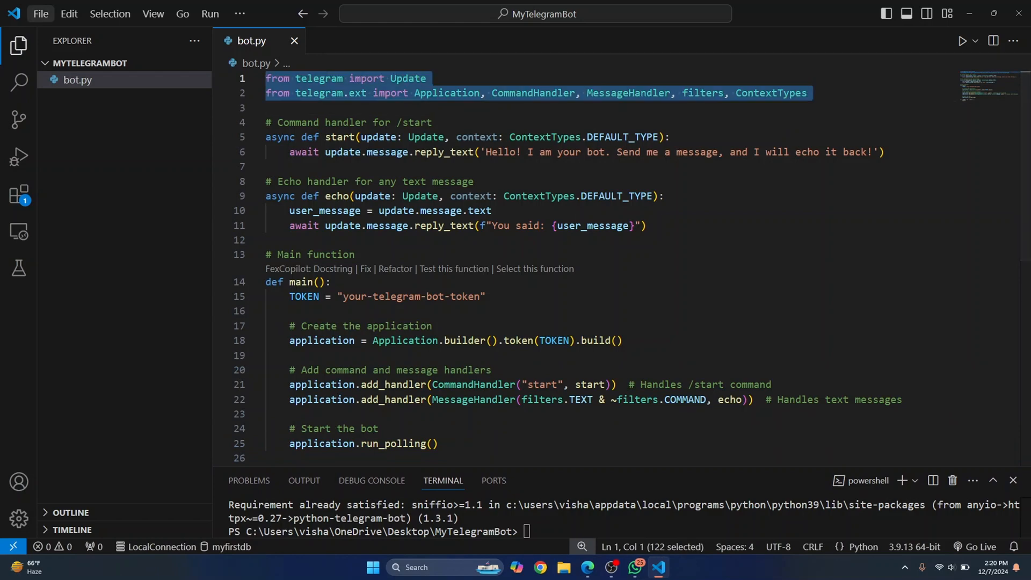
- Review the start handler in bot.py, then bring Telegram Web to the front
click(647, 225)
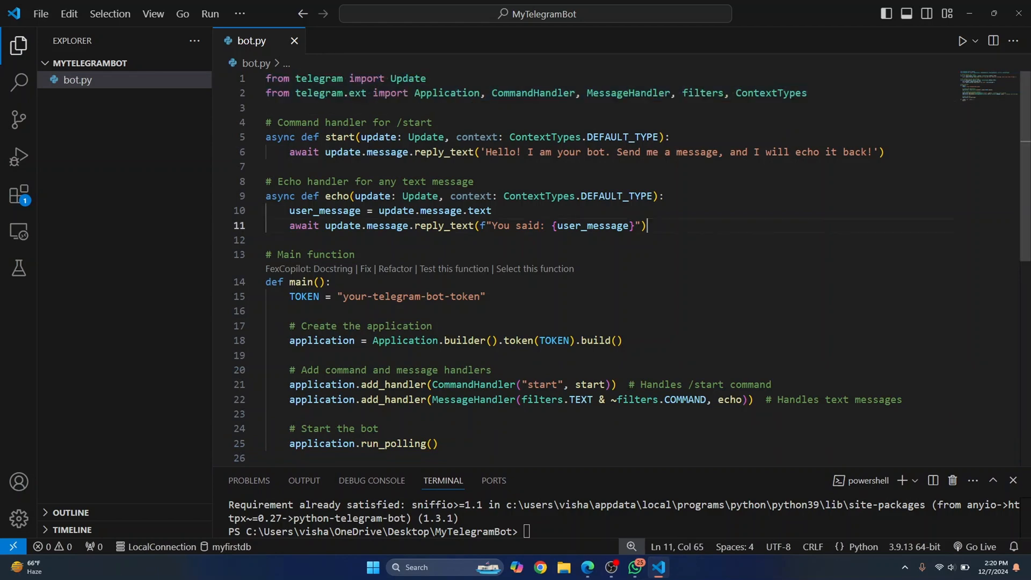
double_click(339, 137)
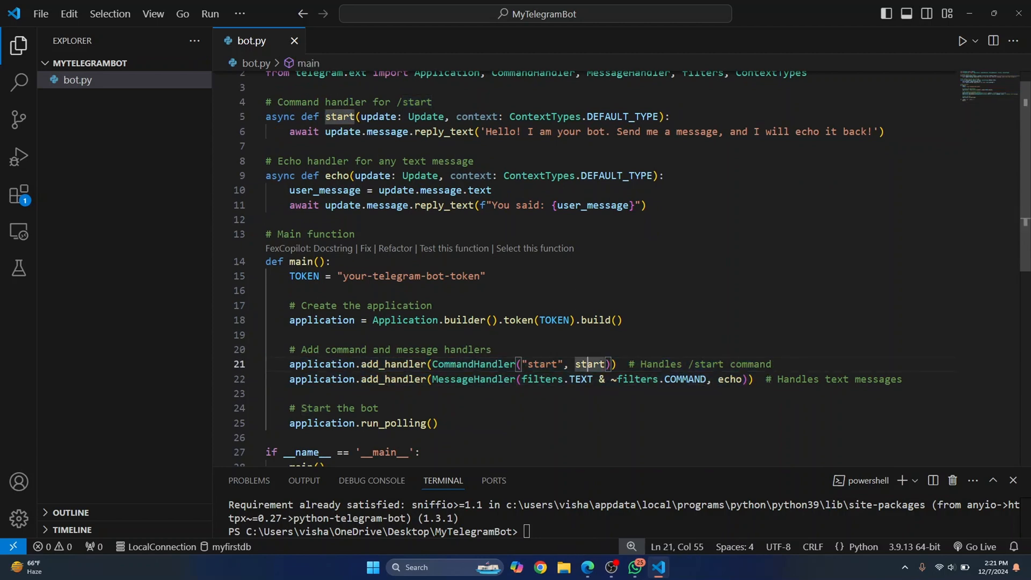
click(539, 566)
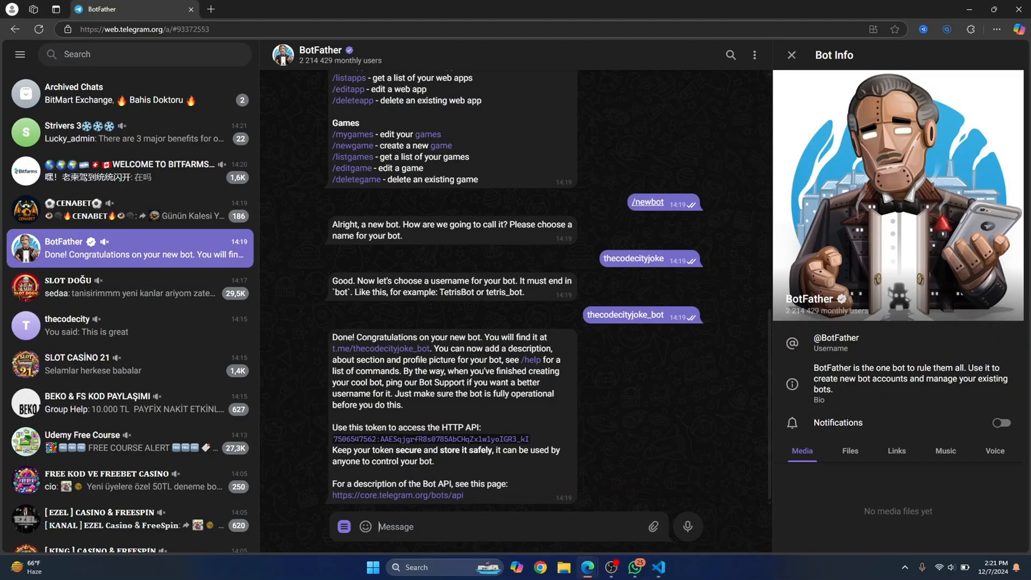
- Scroll up through the BotFather chat, then return to bot.py
scroll(up, 3)
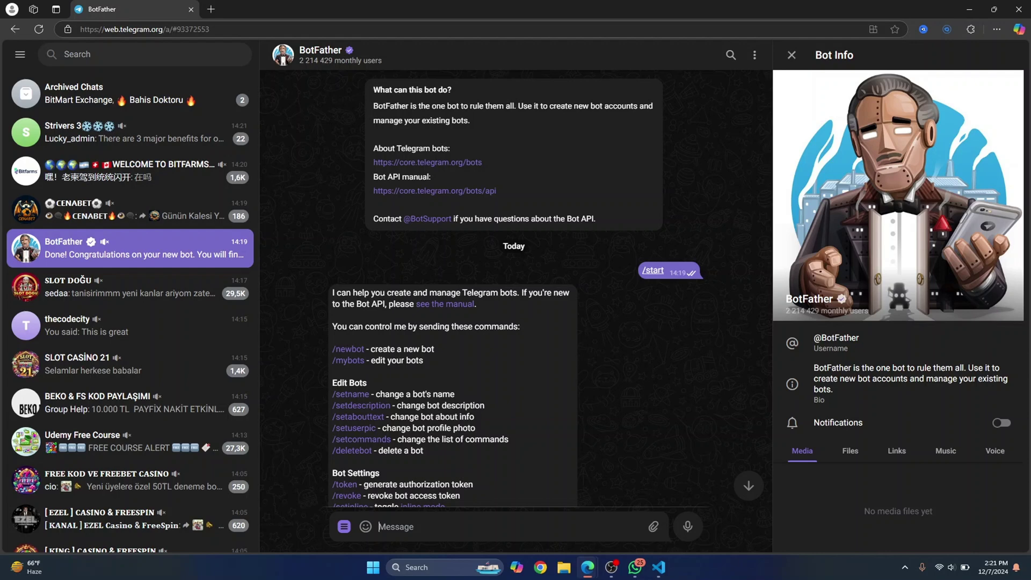
mouse_move(657, 567)
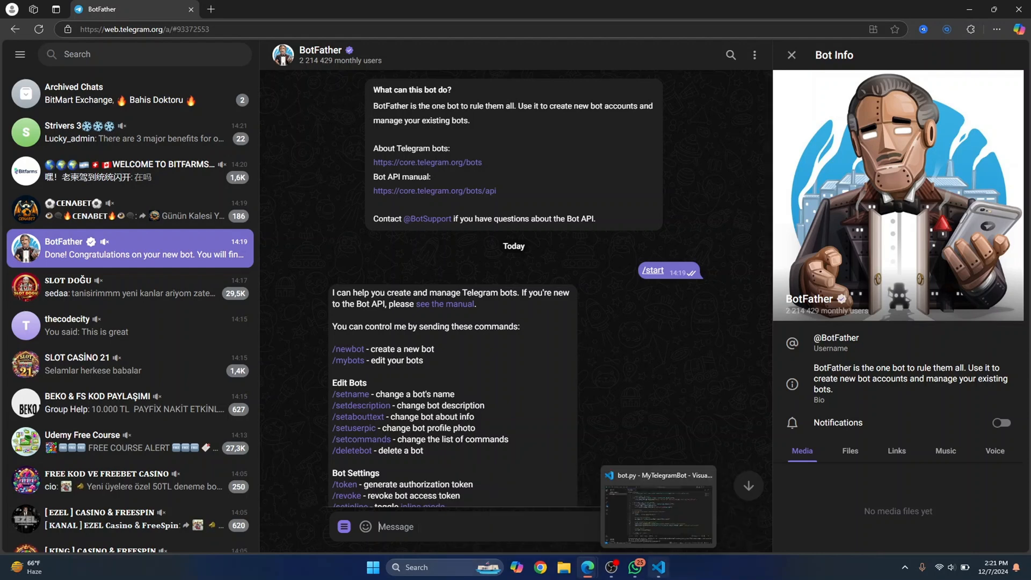
click(658, 506)
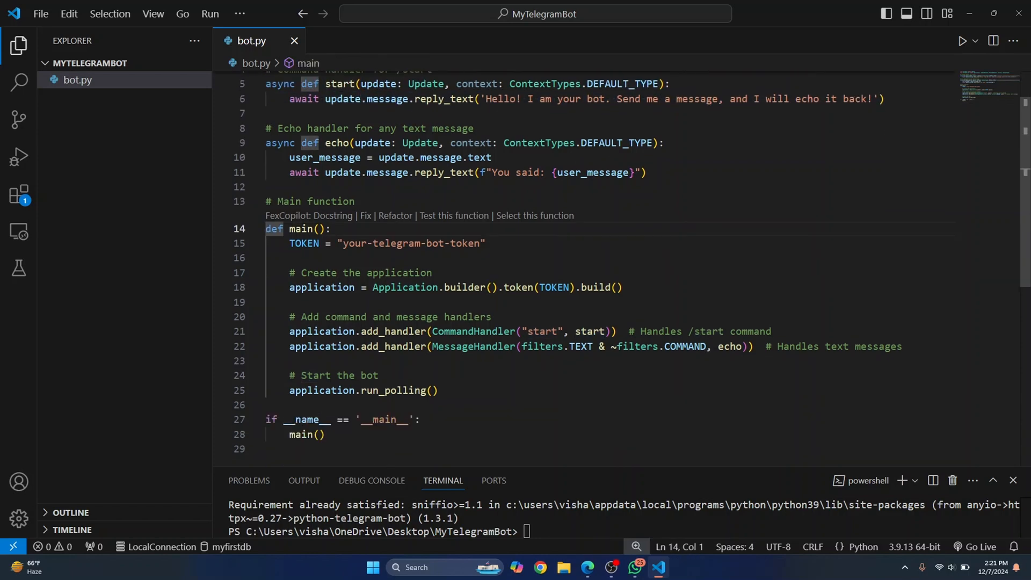
- Review the echo handler, put the BotFather token into TOKEN, and launch python .\bot.py
double_click(338, 102)
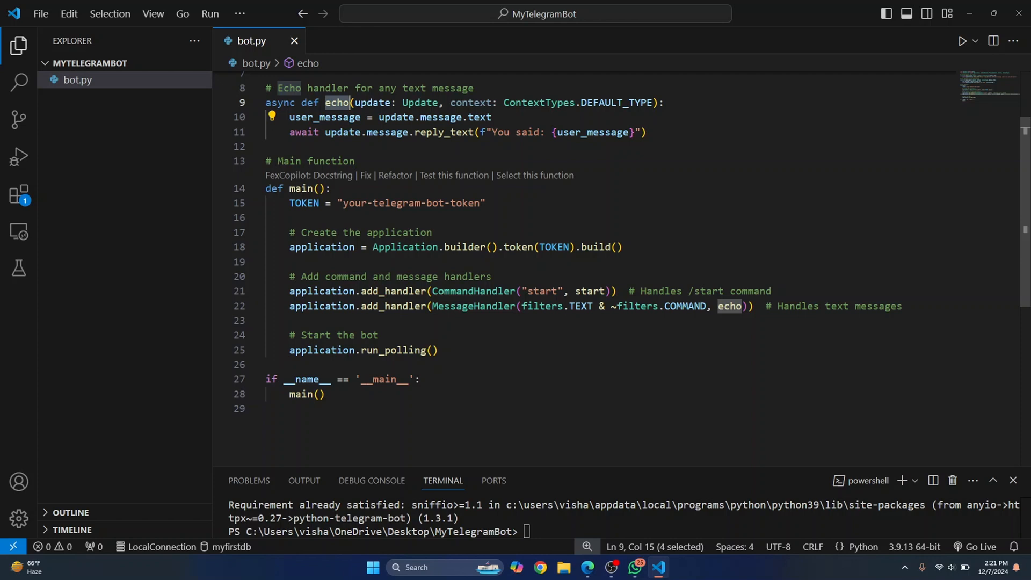
double_click(474, 306)
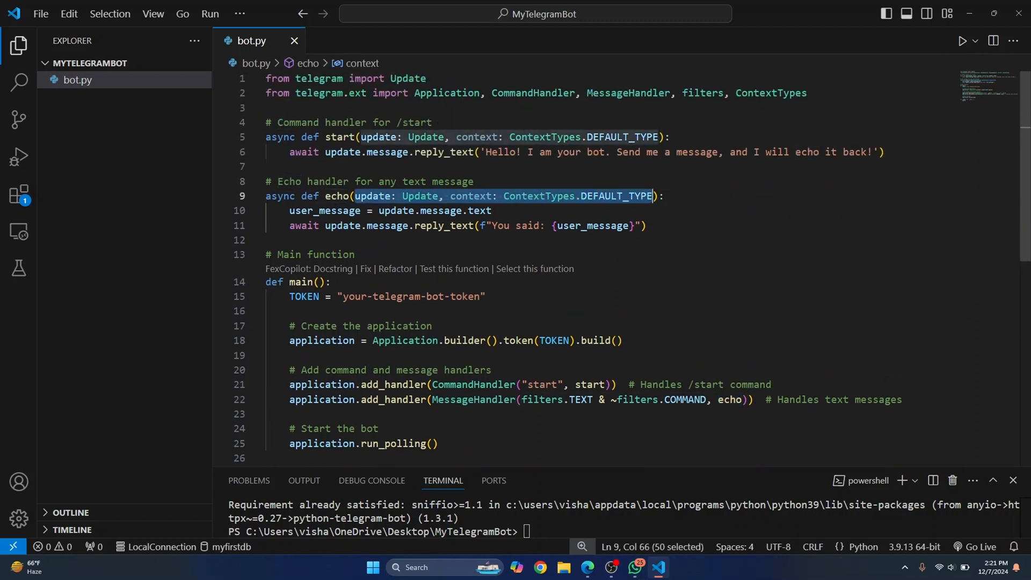
click(450, 225)
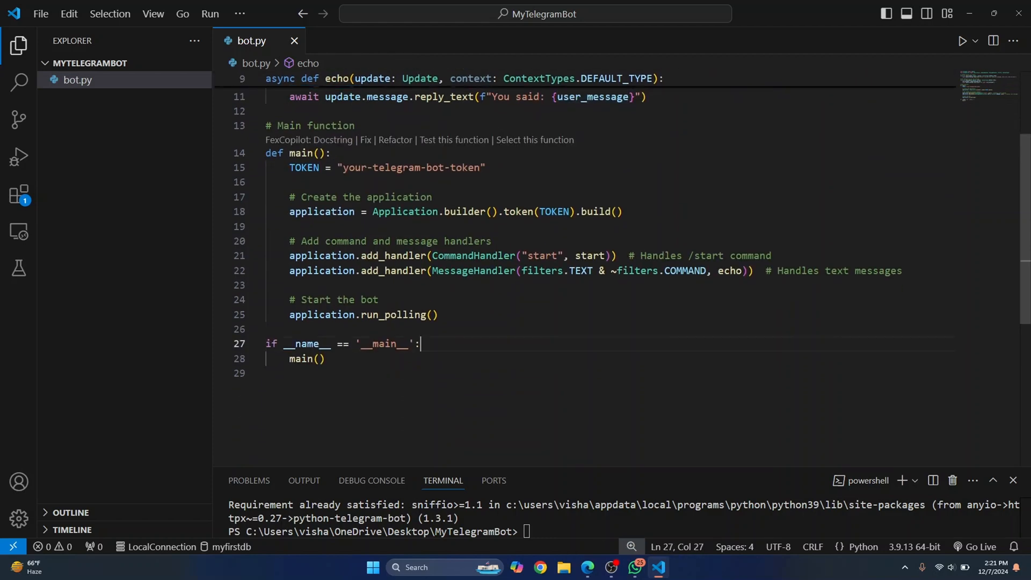
double_click(394, 220)
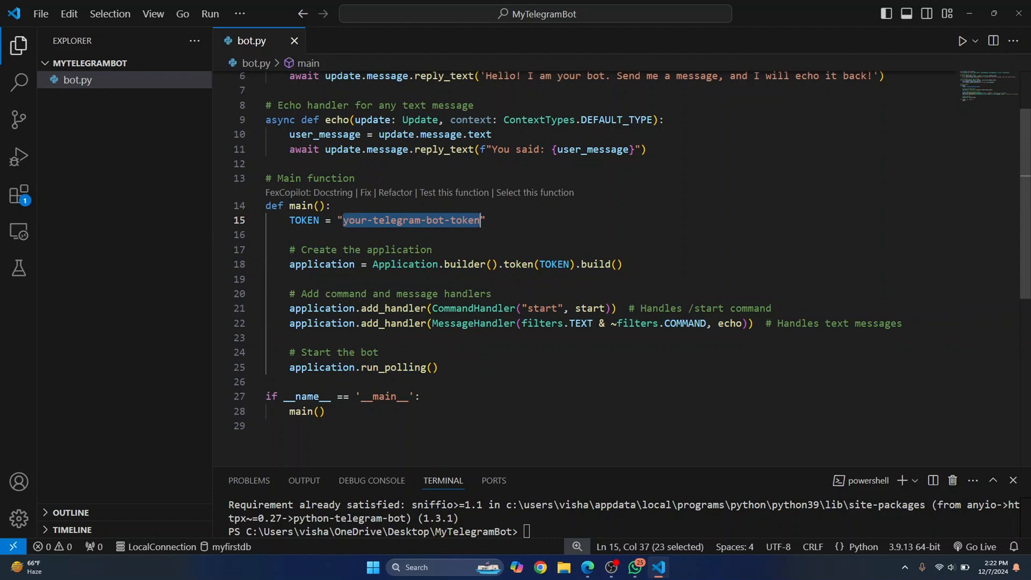
click(539, 567)
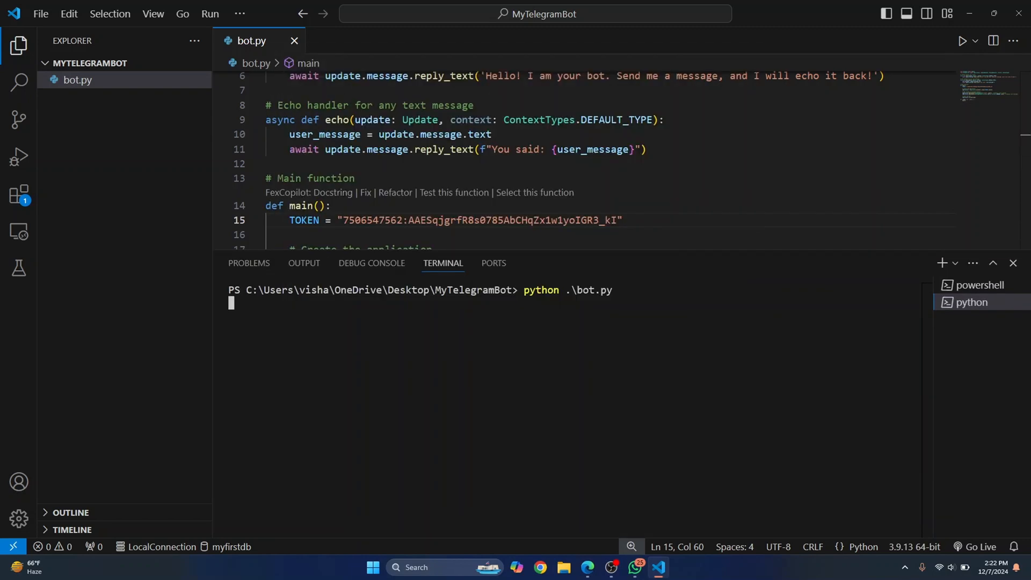
click(540, 567)
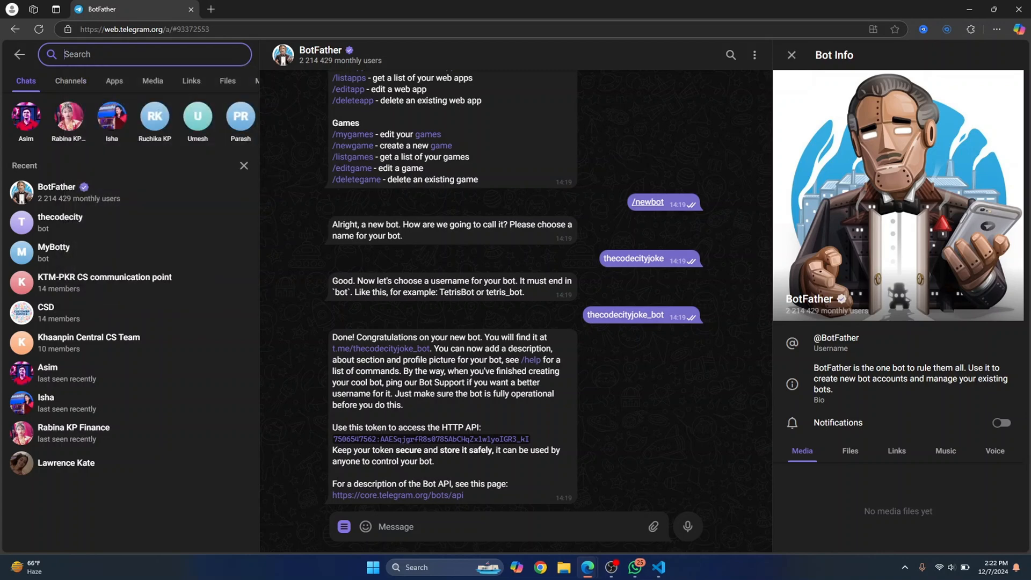
- Open the thecodecityjoke bot chat, start it, and send Hi and 123 to test echoes
text(thecodecityjoke)
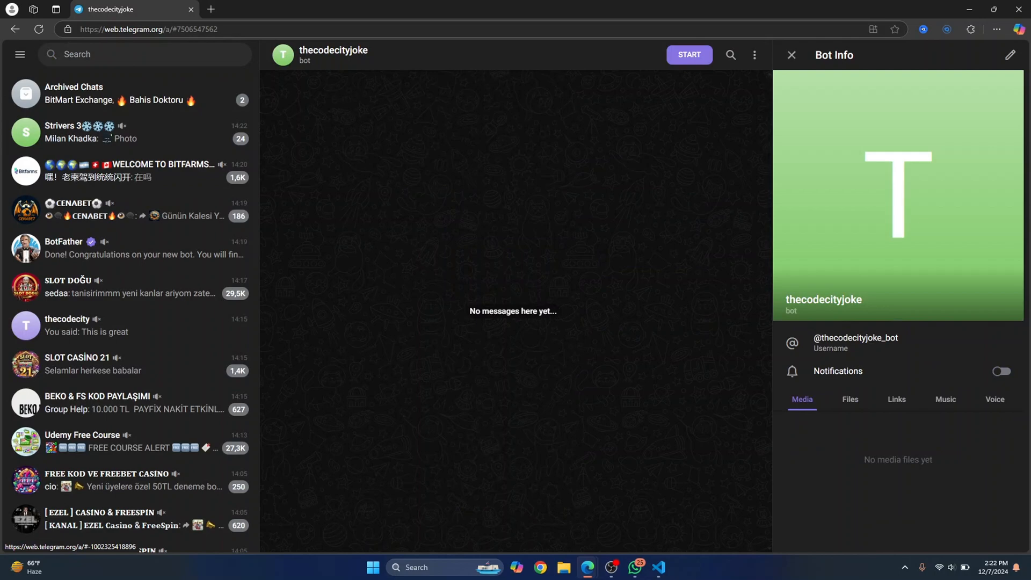
click(659, 567)
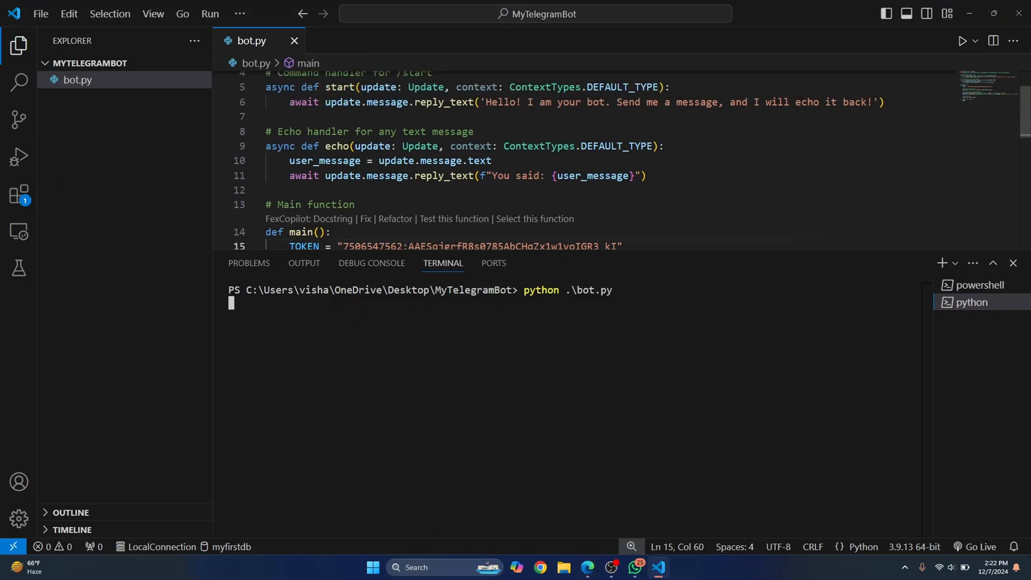
click(539, 567)
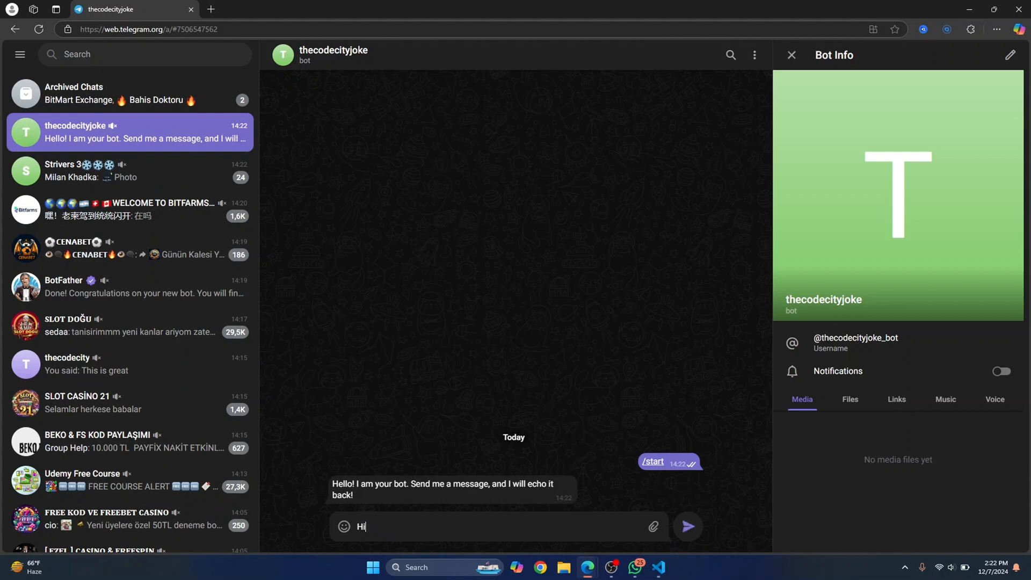
click(686, 526)
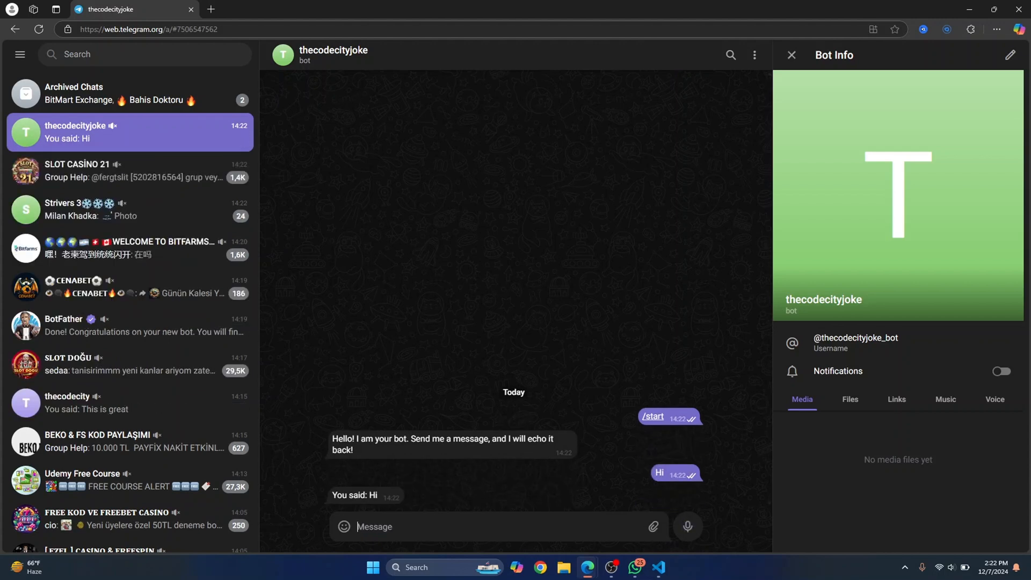
text(123)
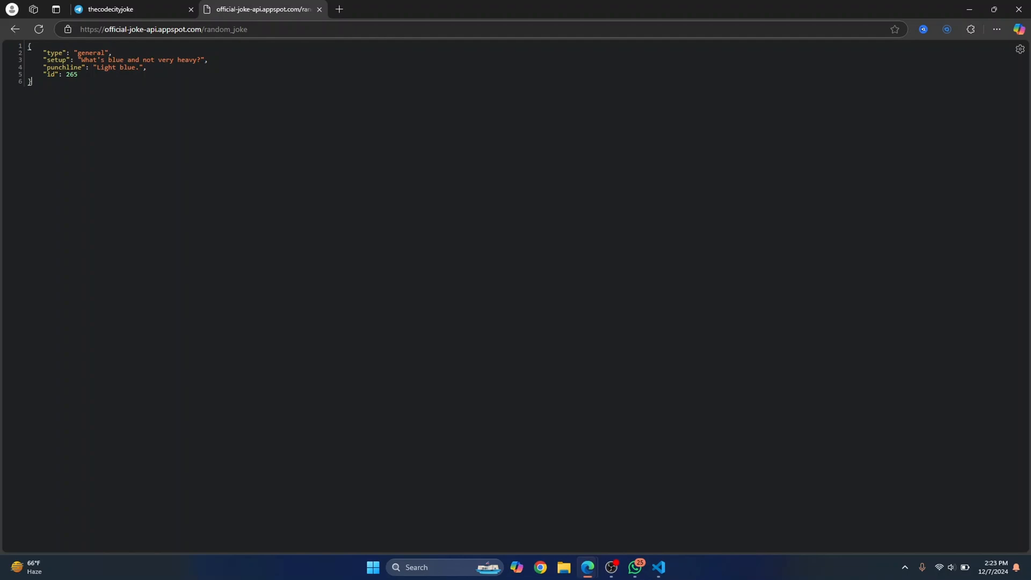
- Add an async joke function that fetches a random joke via requests.get
click(658, 567)
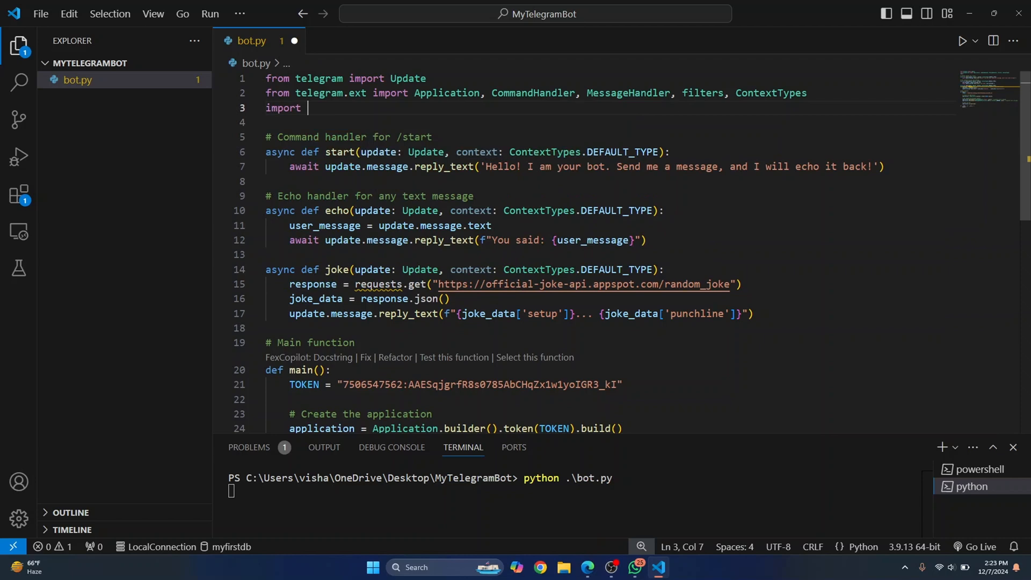
- Import requests and register CommandHandler("joke", joke), commenting it as /joke
text(requests)
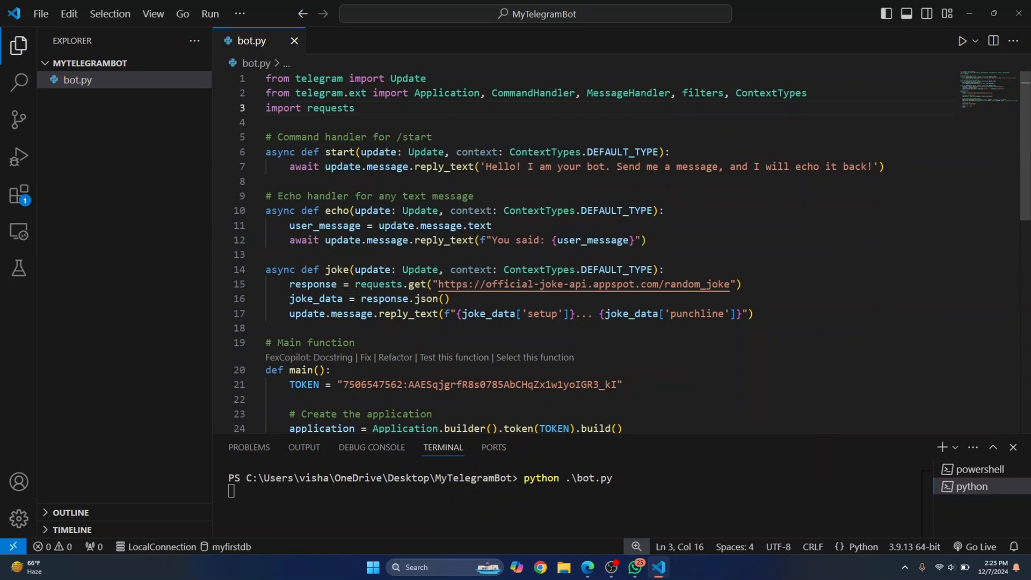
scroll(down, 3)
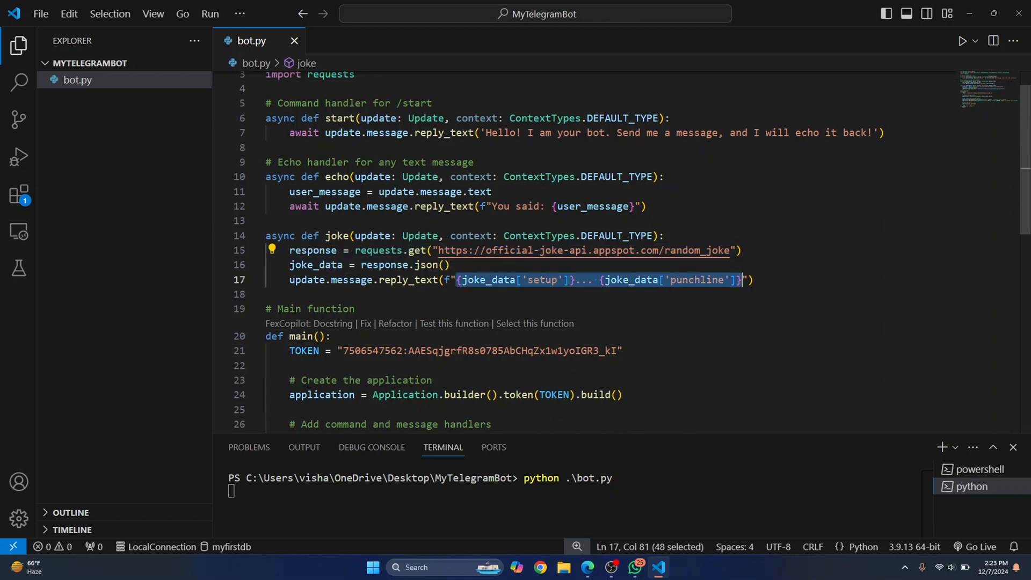
double_click(336, 235)
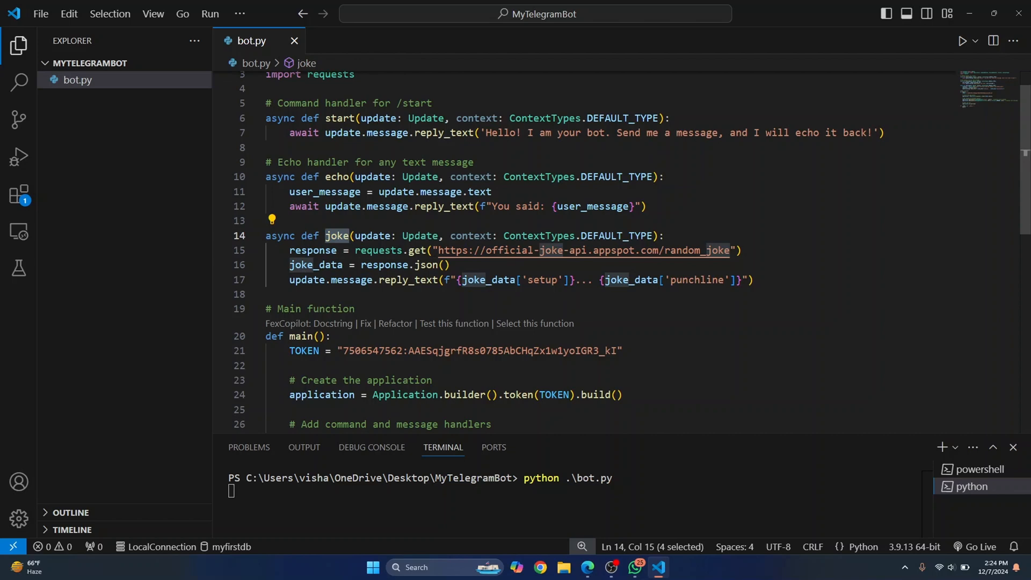
scroll(down, 3)
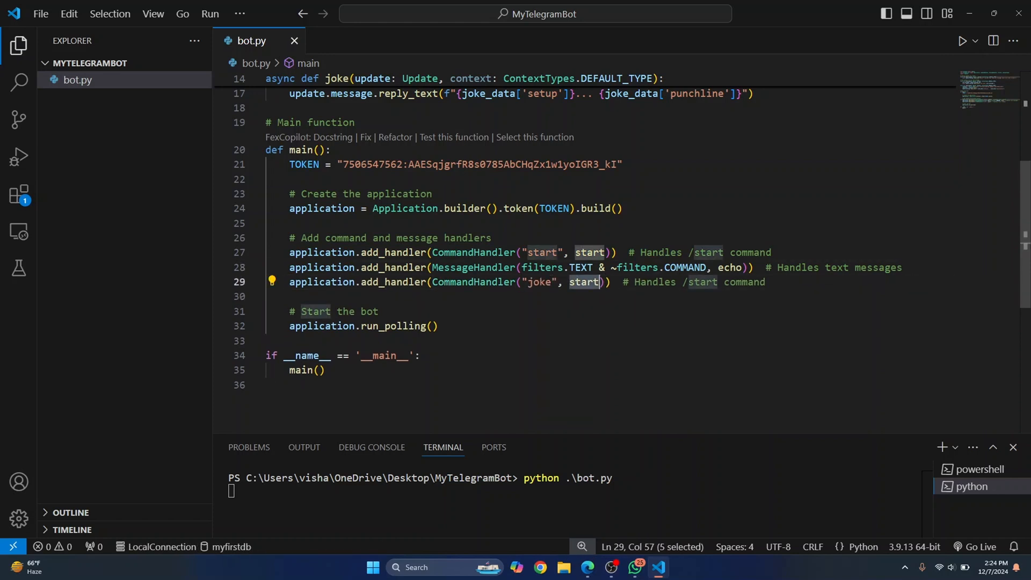
text(joke)
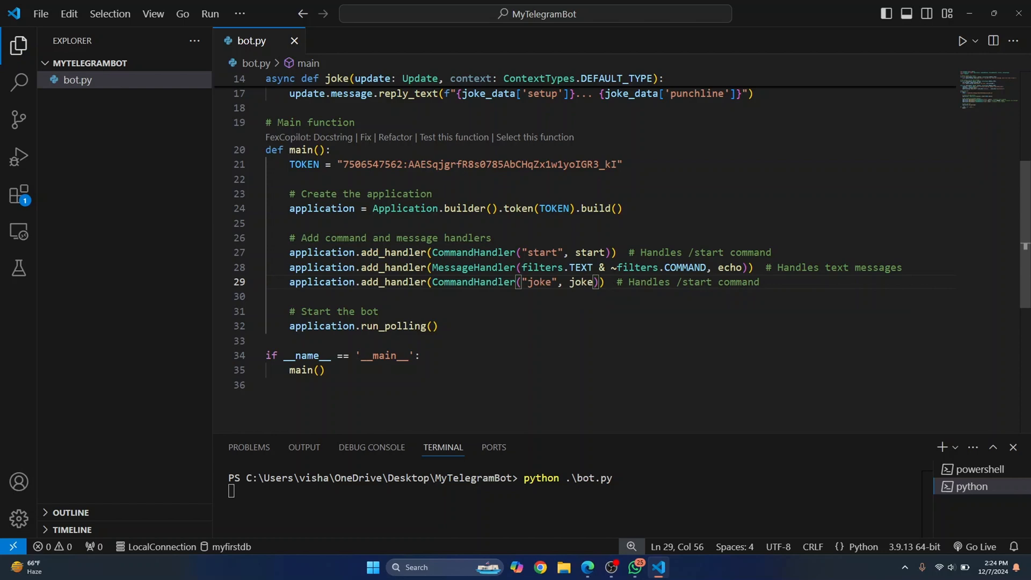
text(joke)
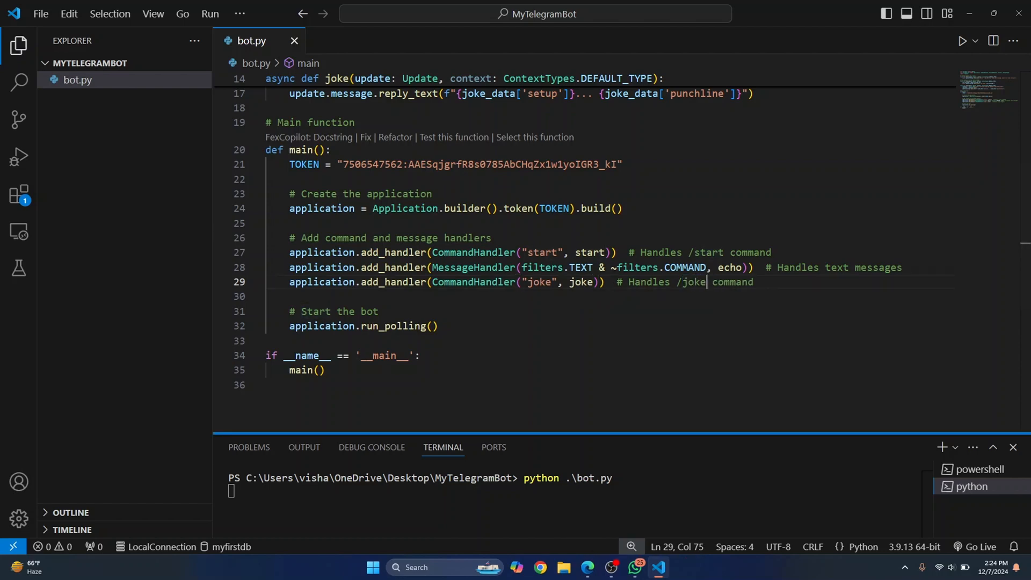
- Send /joke to the thecodecityjoke bot, then return to the code editor
key(alt+tab)
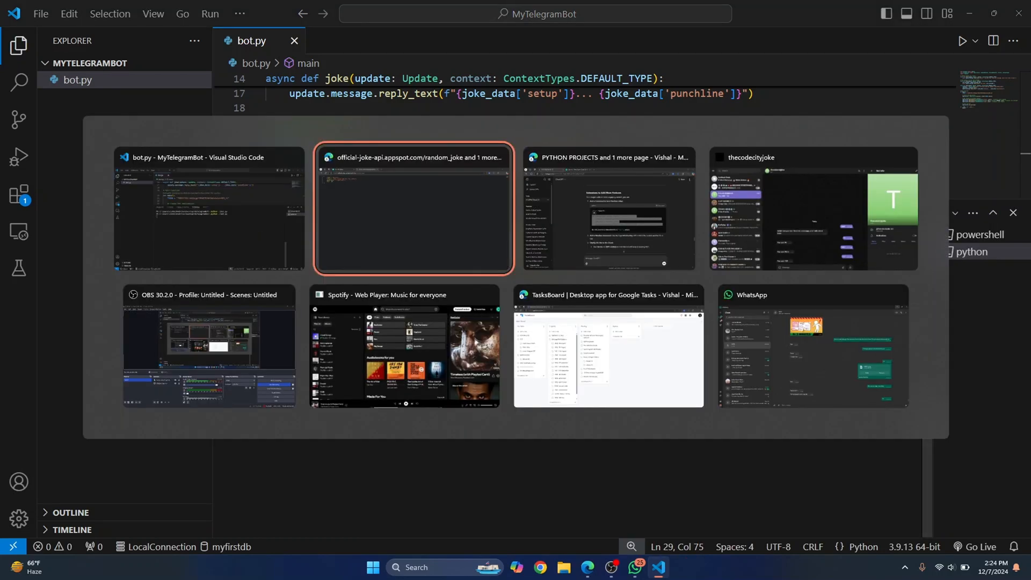
click(812, 209)
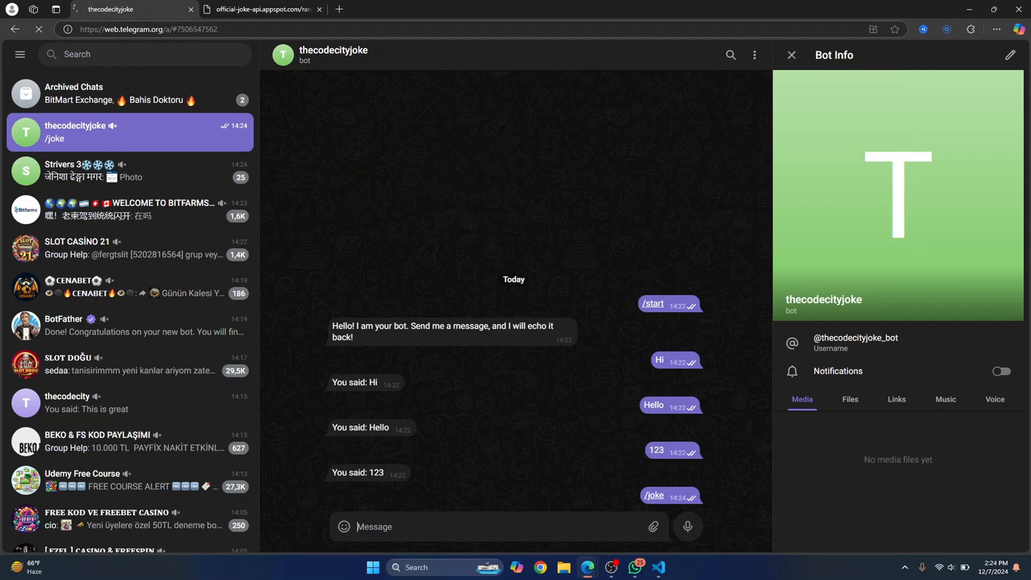
click(658, 567)
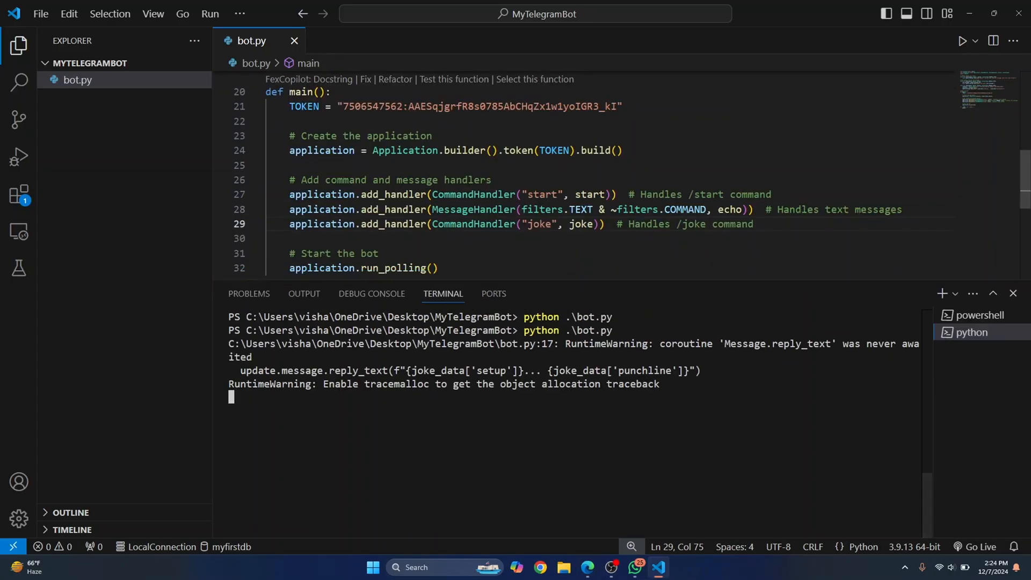
- Add await before update.message.reply_text in joke and retype python .\bot.py
scroll(up, 3)
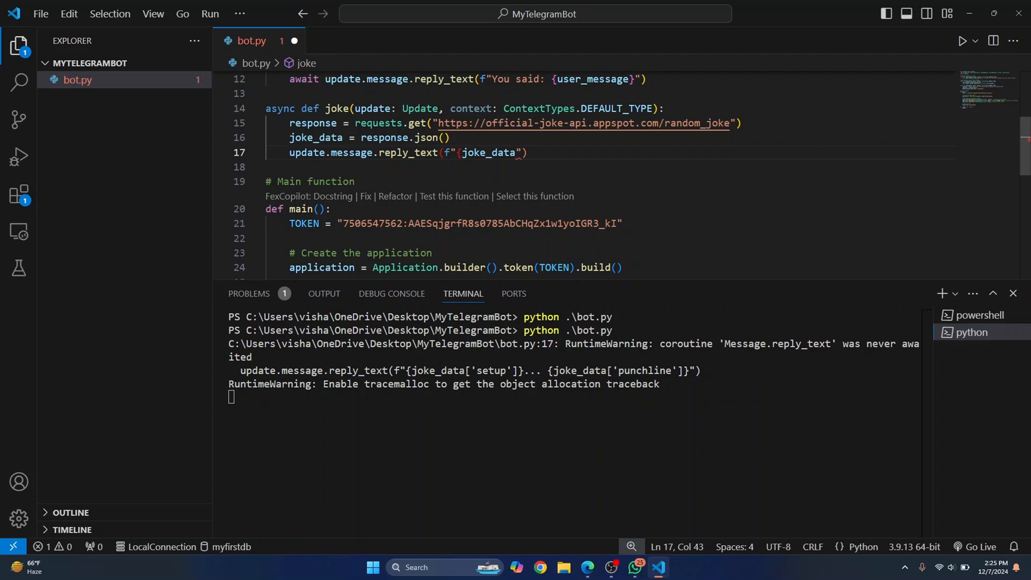
click(538, 567)
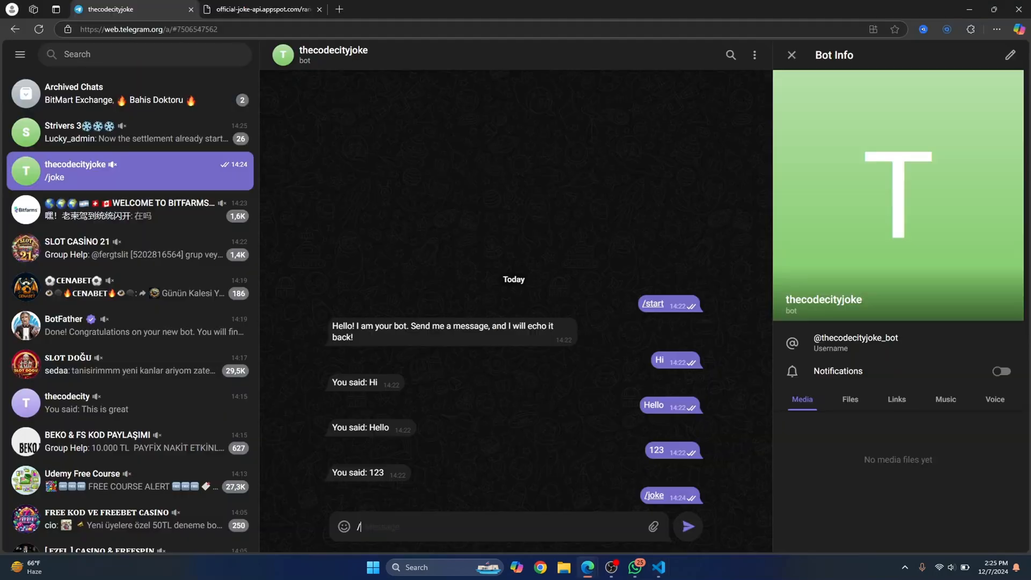
click(659, 567)
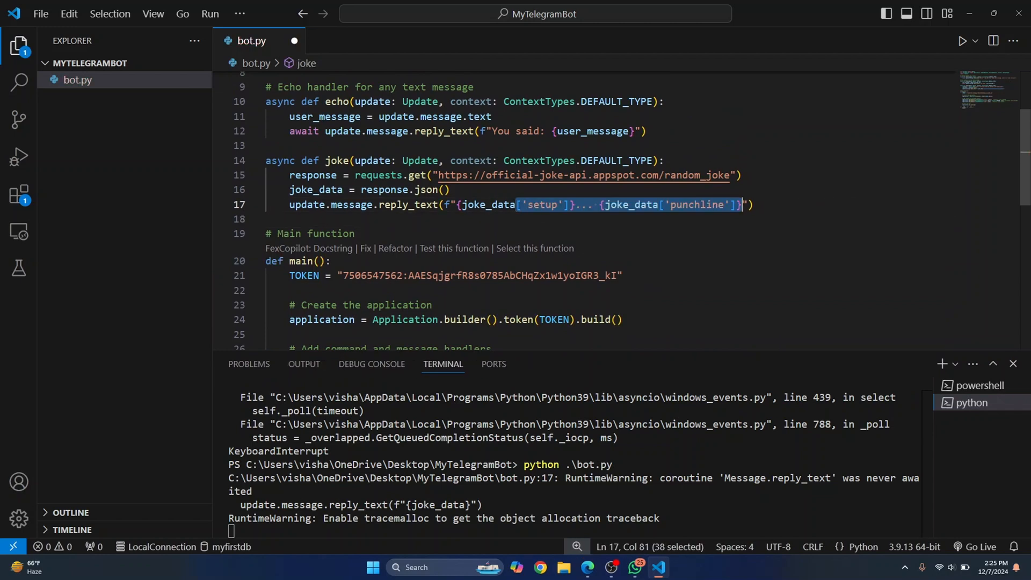
text(await)
text(python .\bot.py)
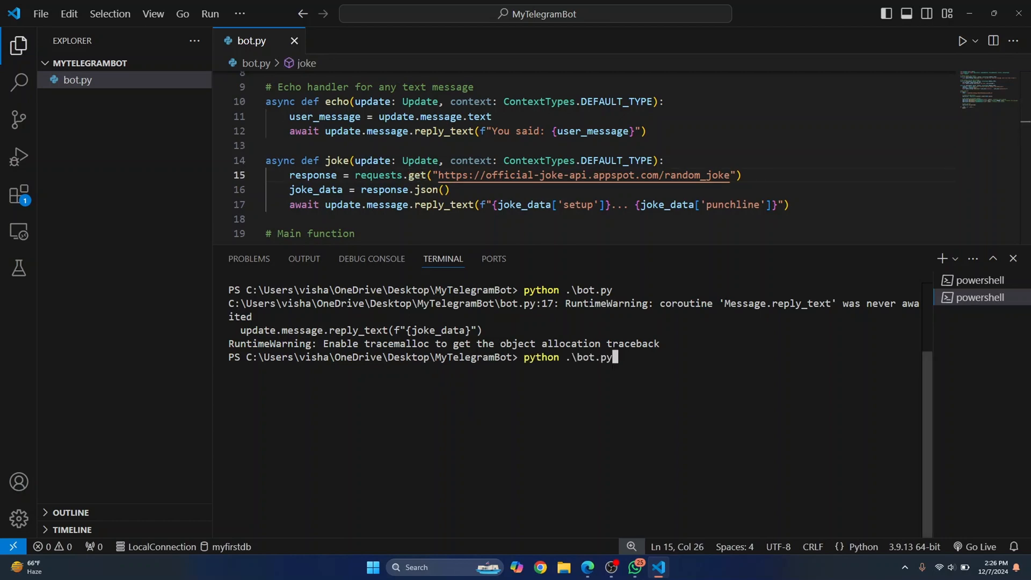
- Send /joke to the thecodecityjoke bot and get the half-blind-man-in-the-well joke back
click(539, 566)
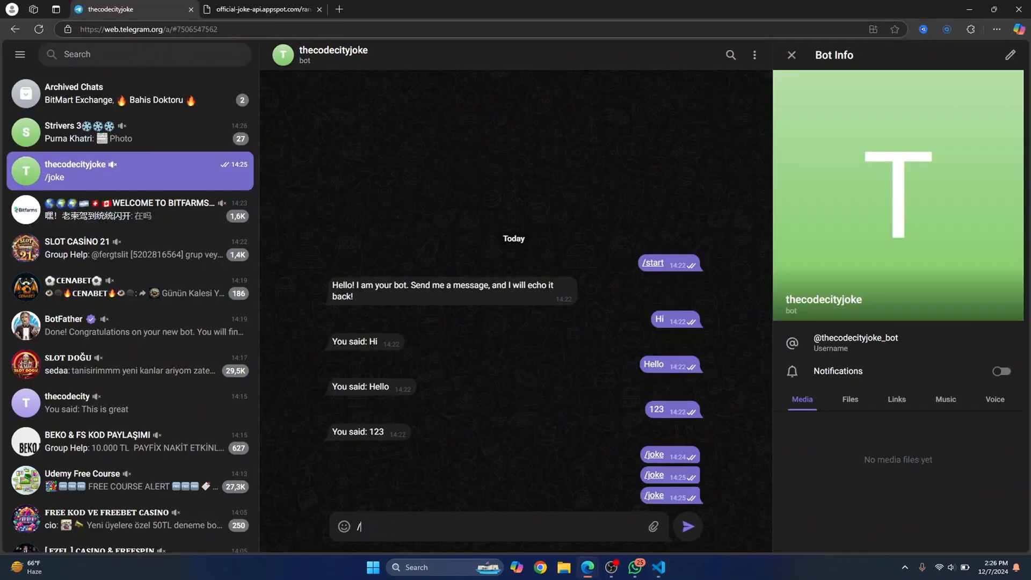
click(686, 526)
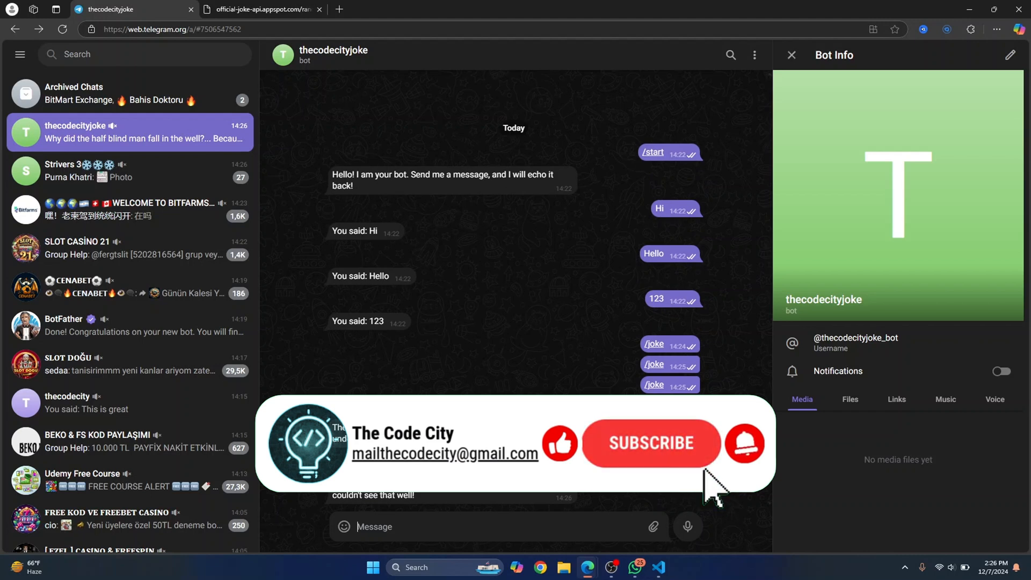
mouse_move(700, 466)
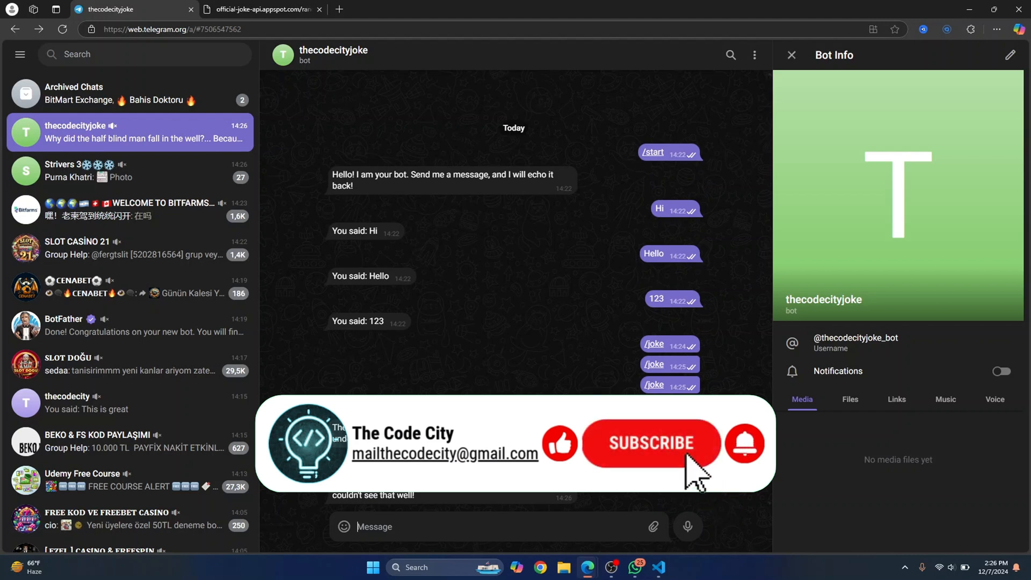
mouse_move(720, 496)
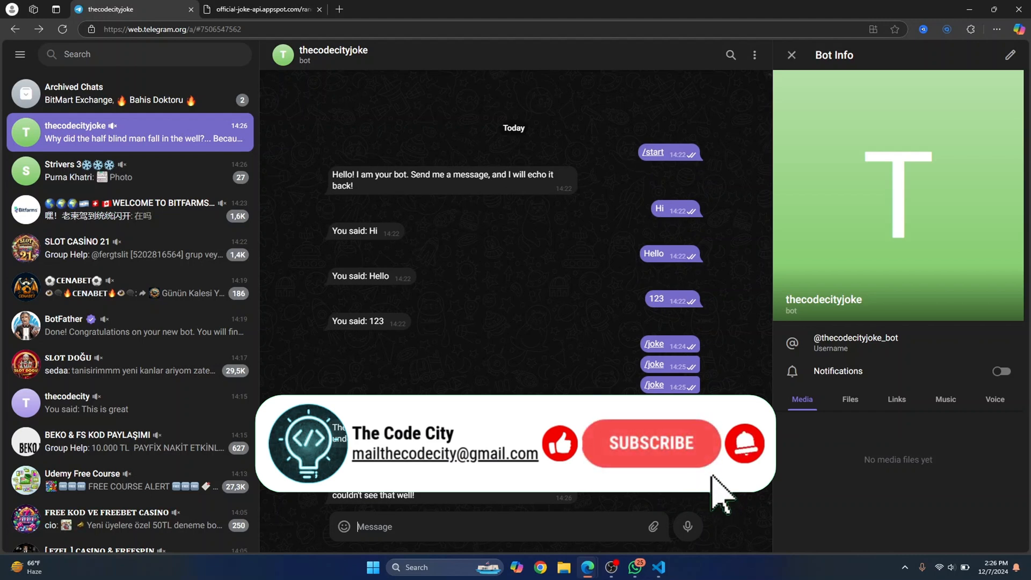